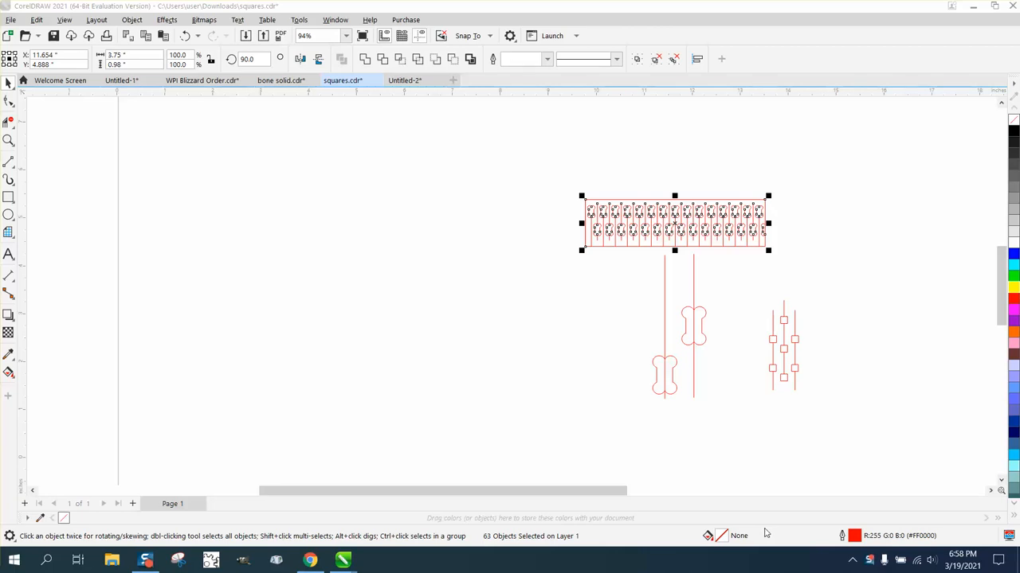
mouse_move(762, 518)
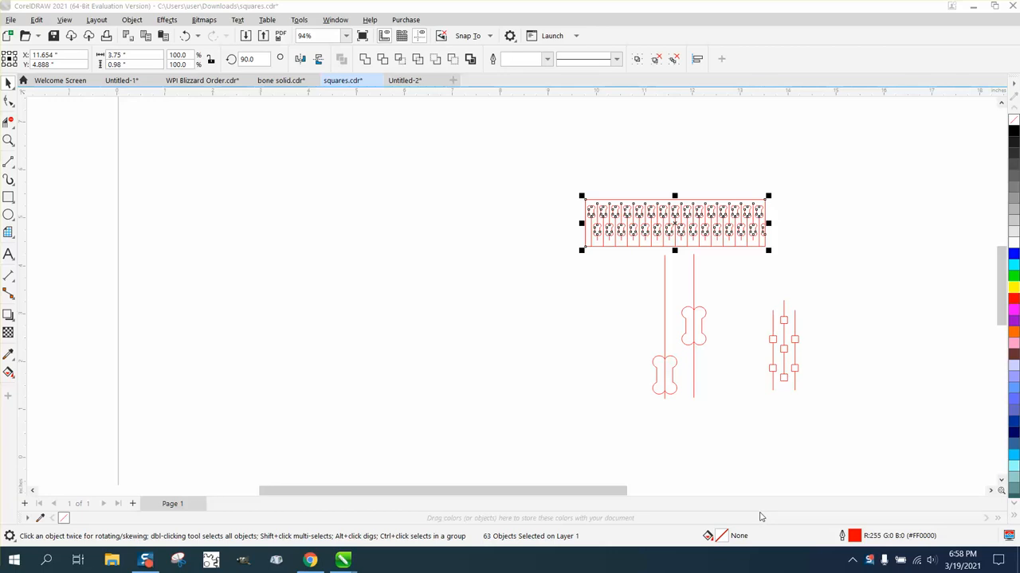
mouse_move(747, 490)
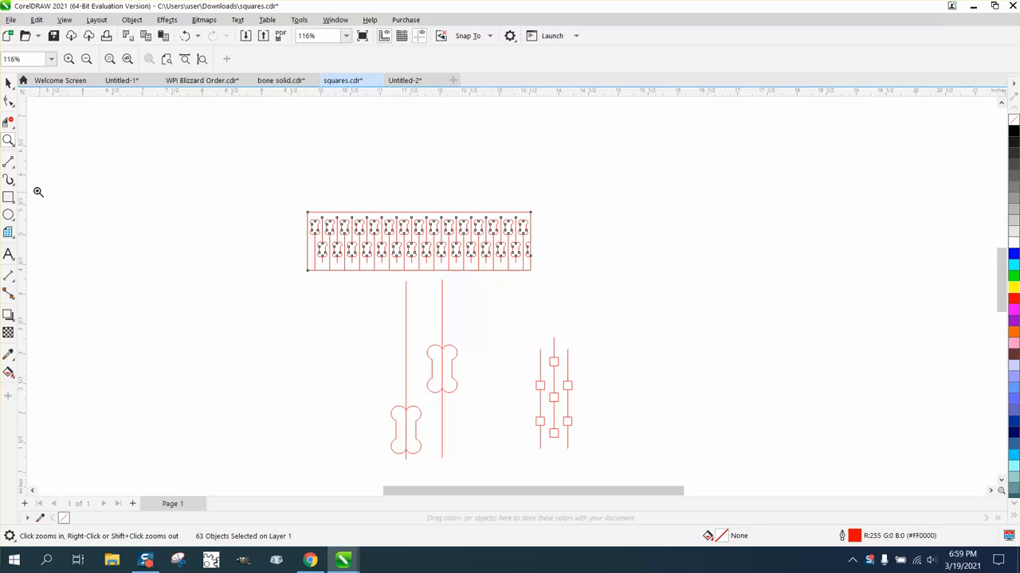
mouse_move(403, 340)
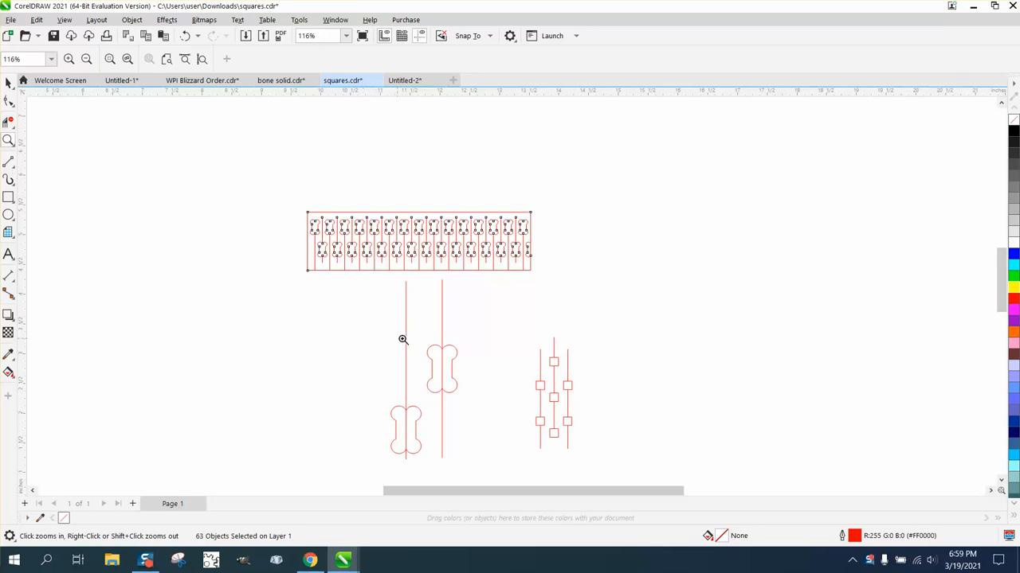
mouse_move(369, 313)
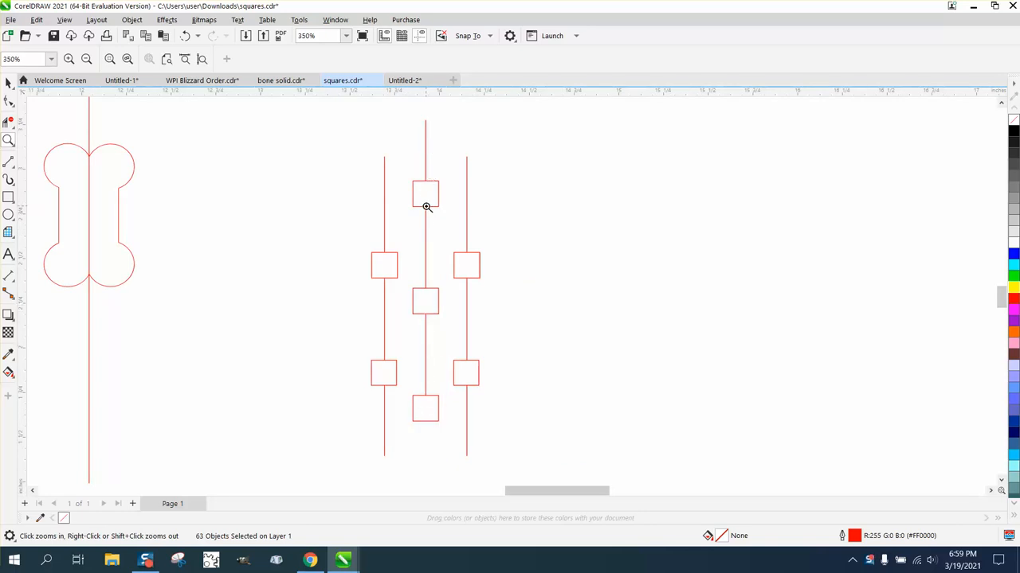
mouse_move(426, 317)
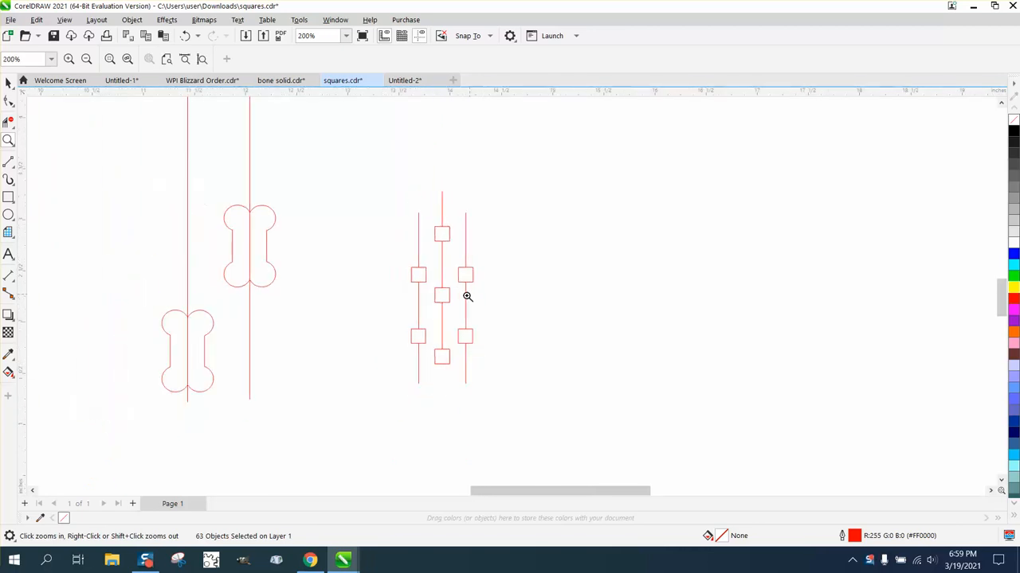
mouse_move(261, 256)
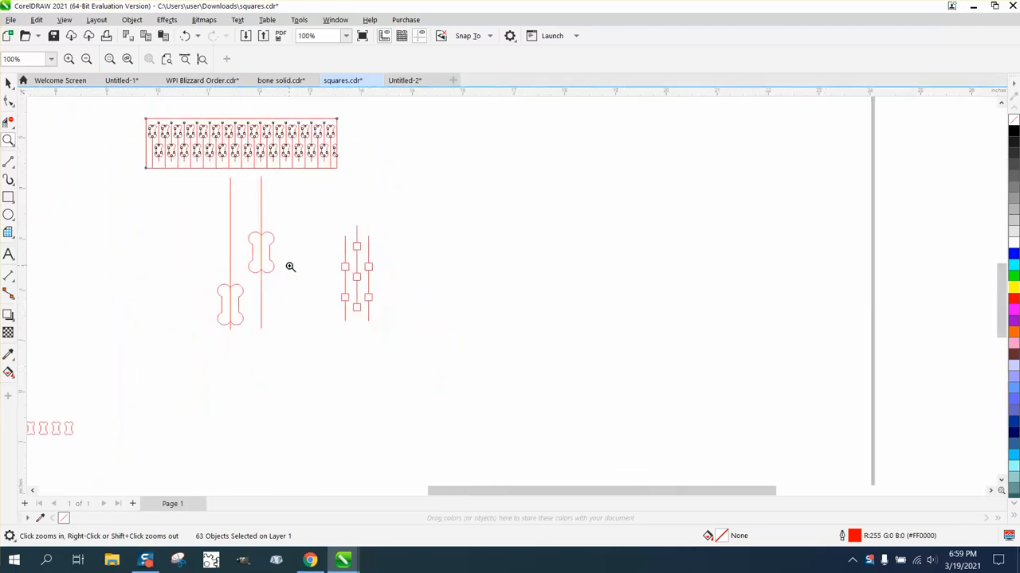
- Zoom into the hinge pattern and move one dog-bone cutout into empty space above right
click(289, 267)
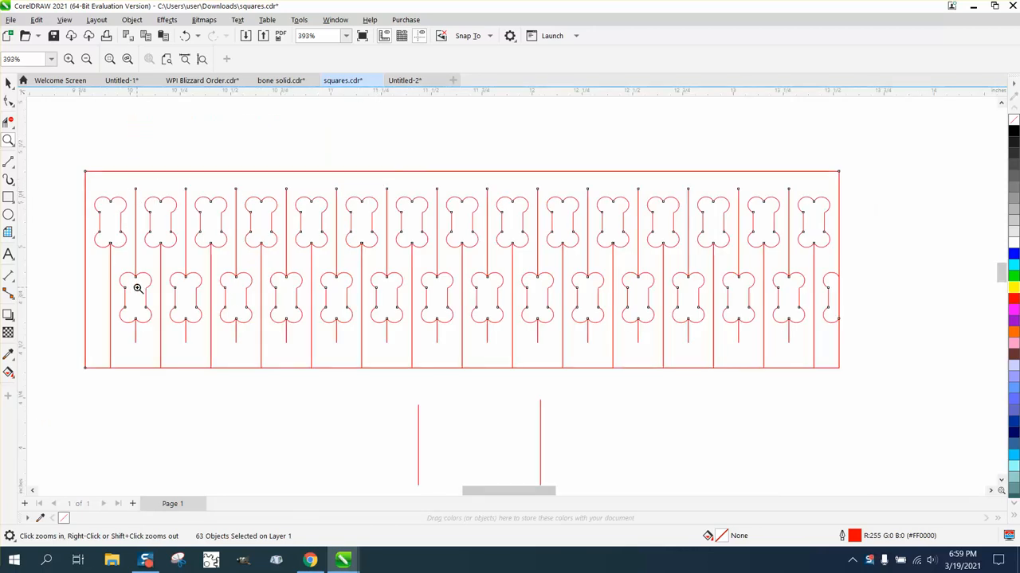
mouse_move(151, 260)
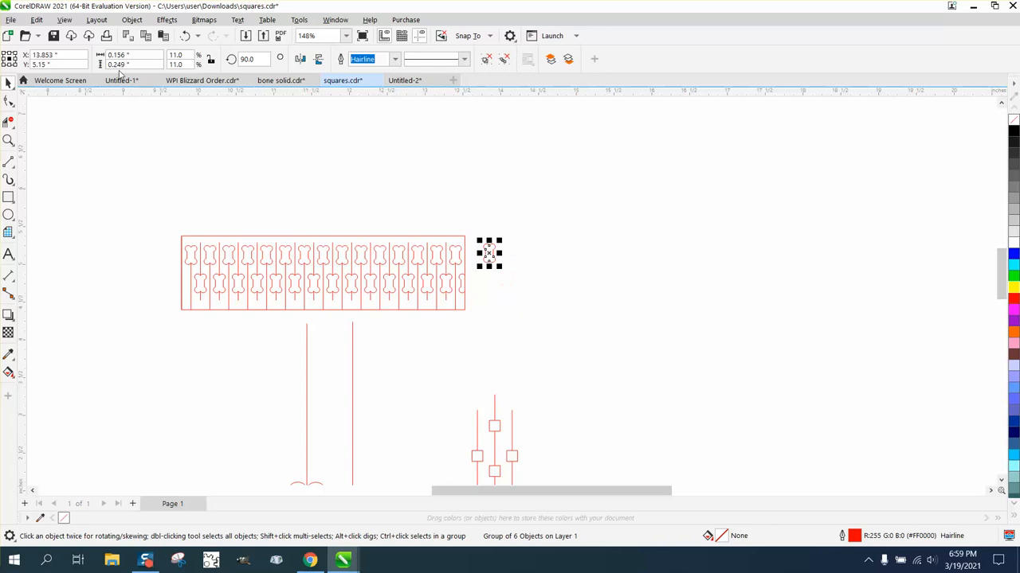
click(131, 64)
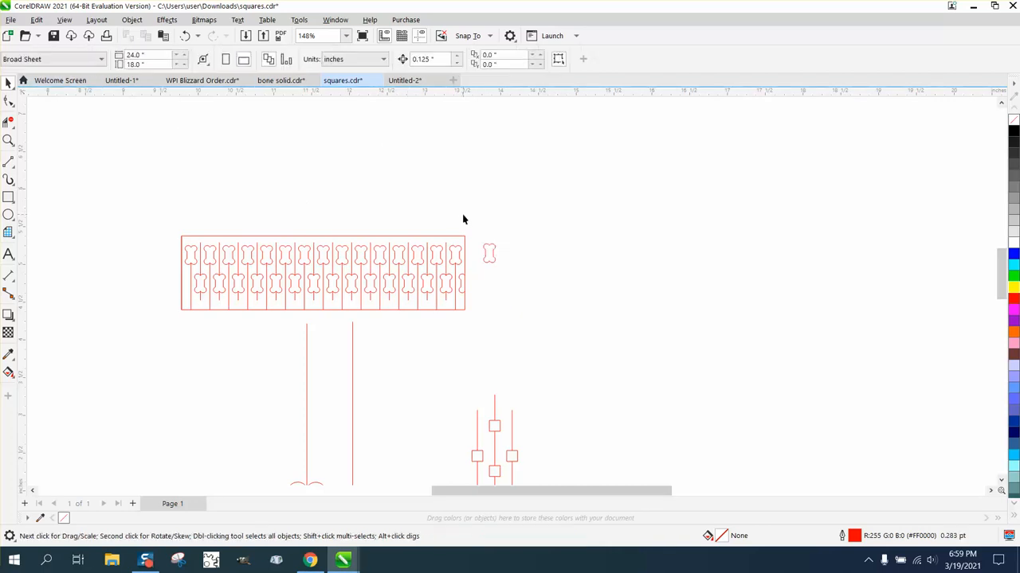
mouse_move(490, 256)
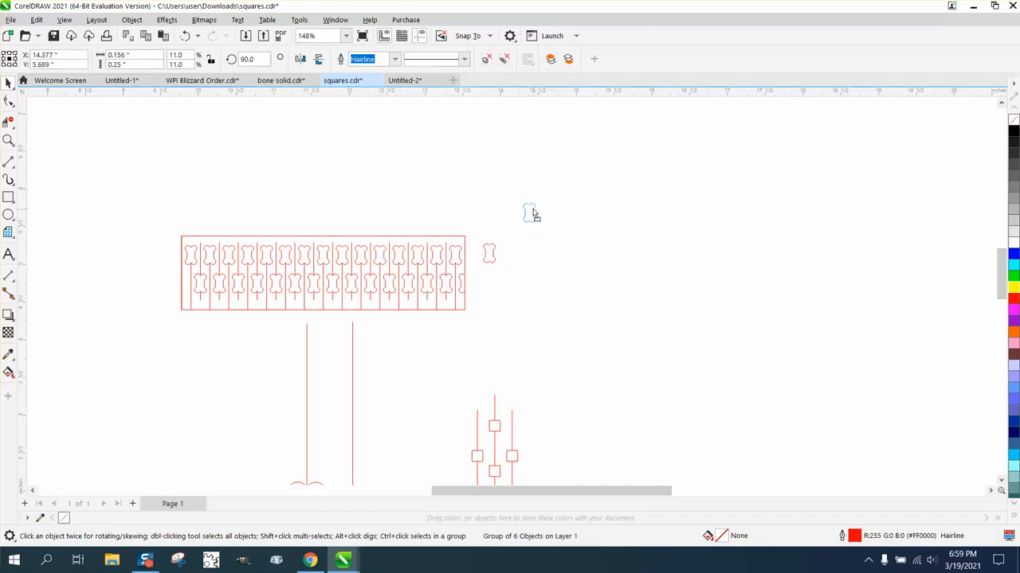
- Draw a vertical line and step-and-repeat it 15 times at 0.125" horizontal offset, no vertical offset
click(36, 19)
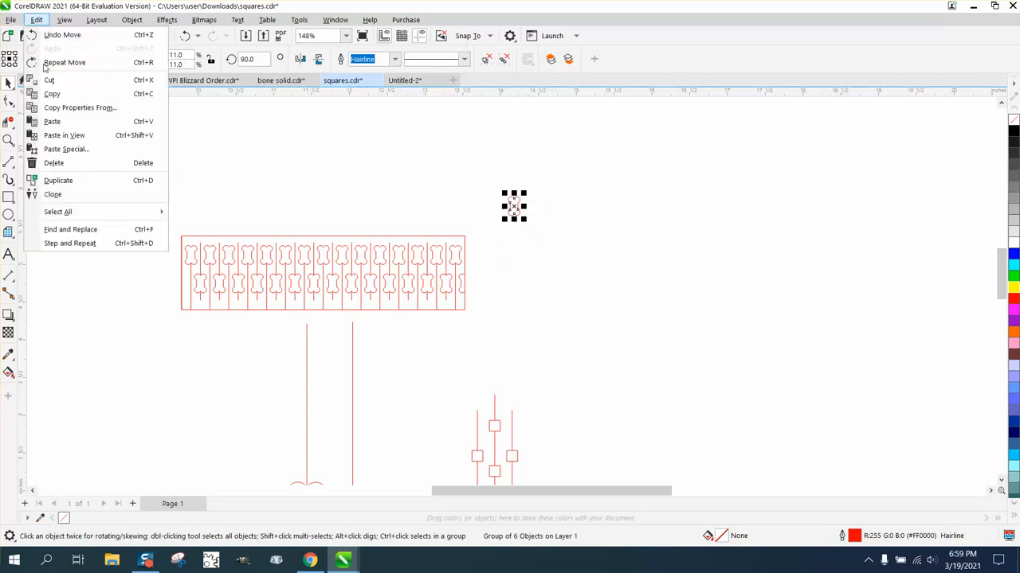
click(69, 243)
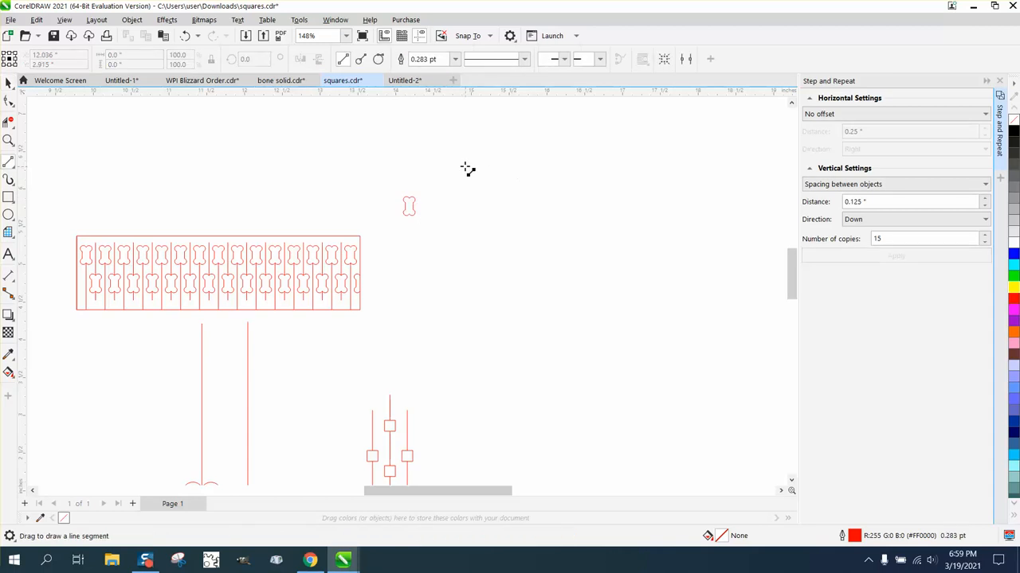
drag(480, 168, 489, 305)
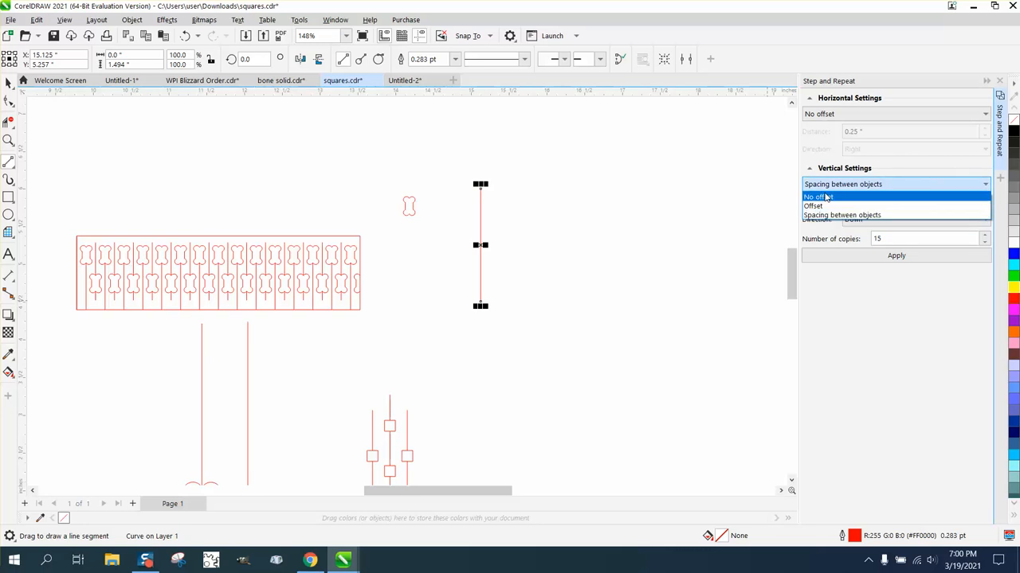
click(815, 197)
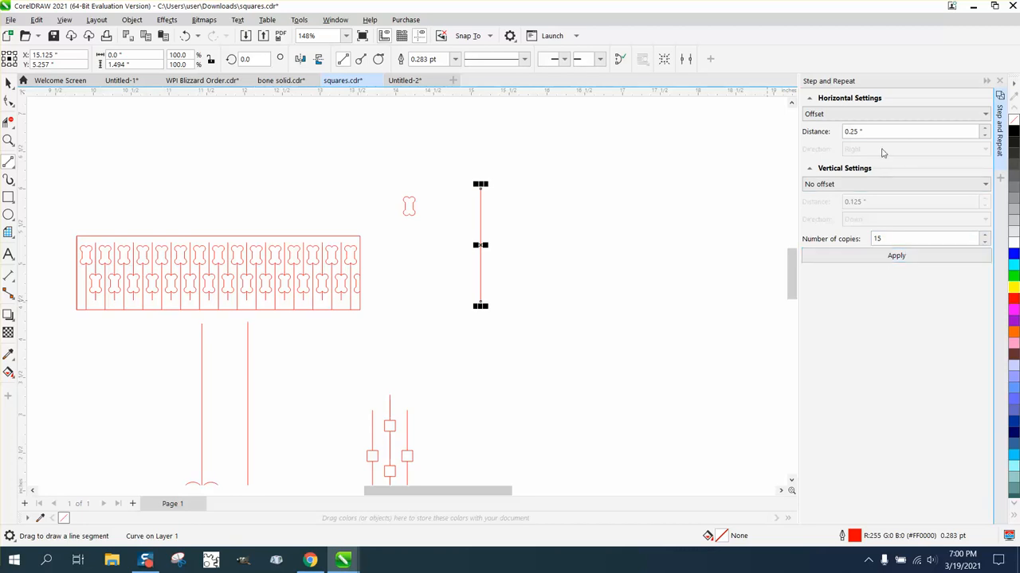
text(.12)
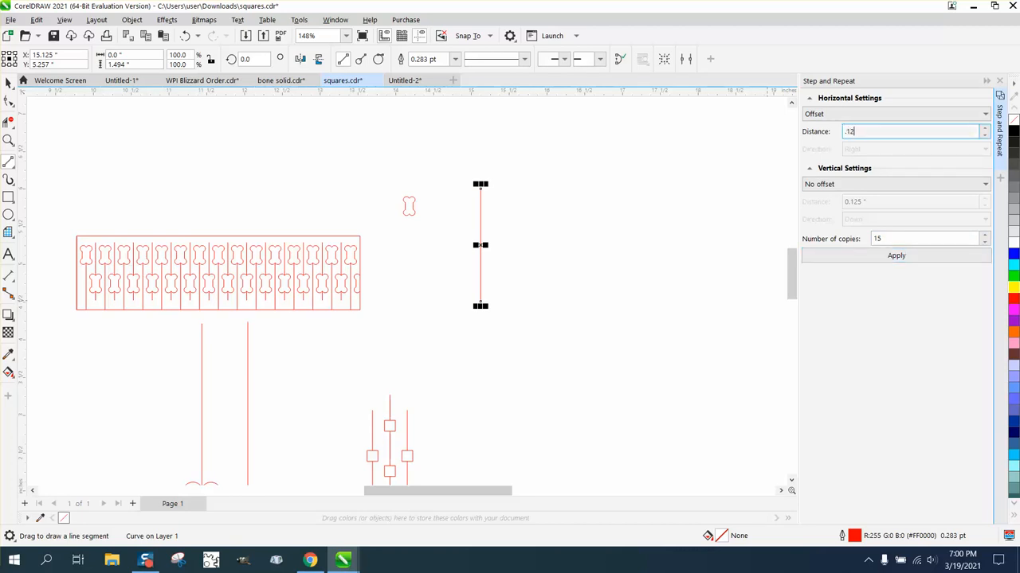
click(895, 255)
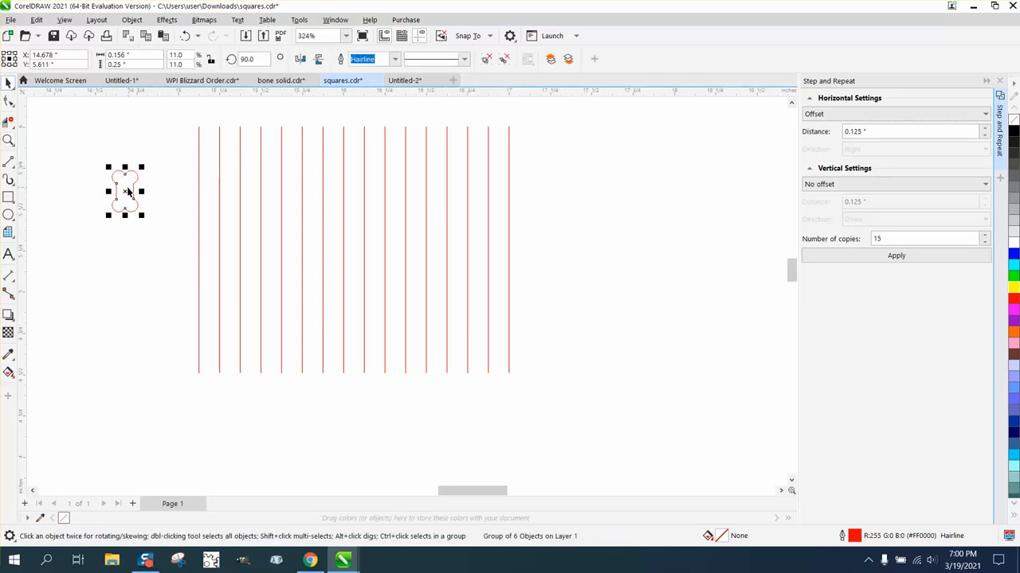
- Place the dog-bone on the first line and repeat it at 0.25" horizontal offset
drag(125, 191, 221, 161)
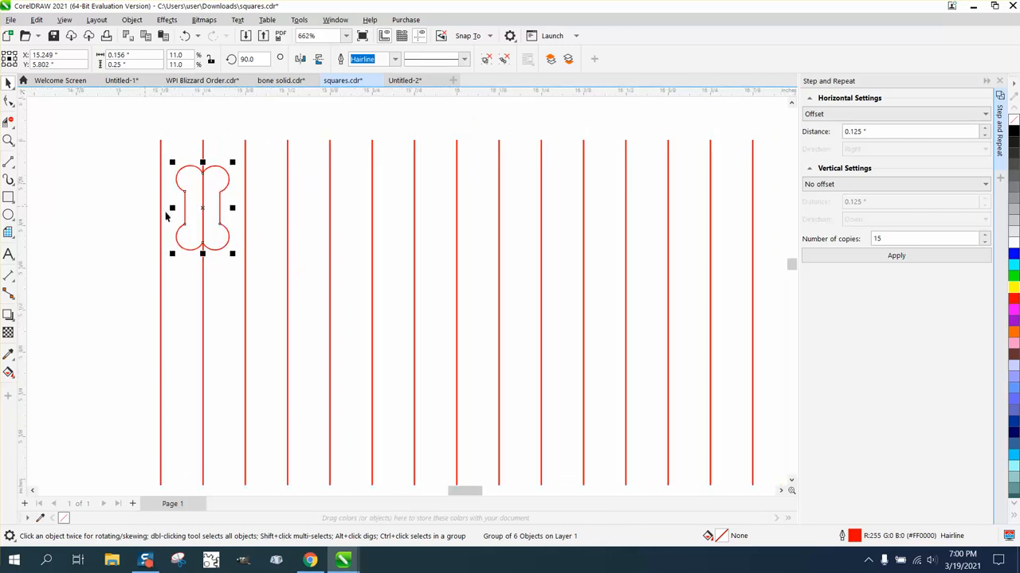
mouse_move(717, 158)
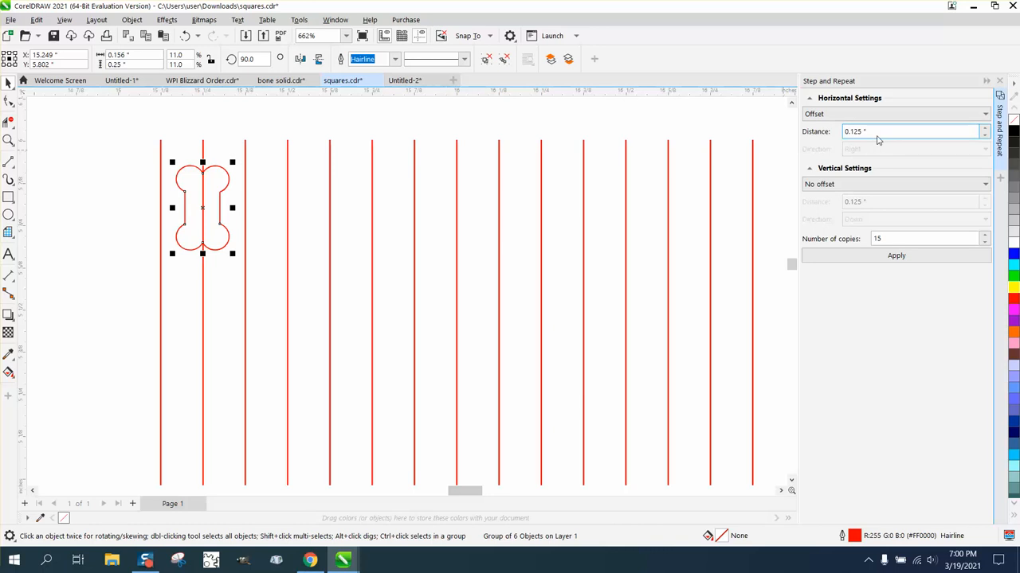
text(.25)
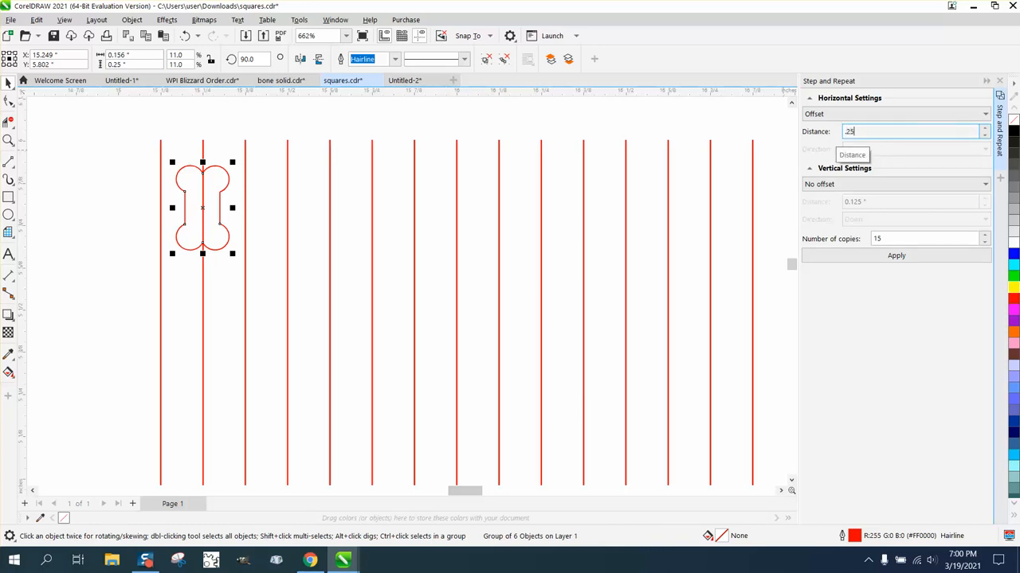
click(896, 255)
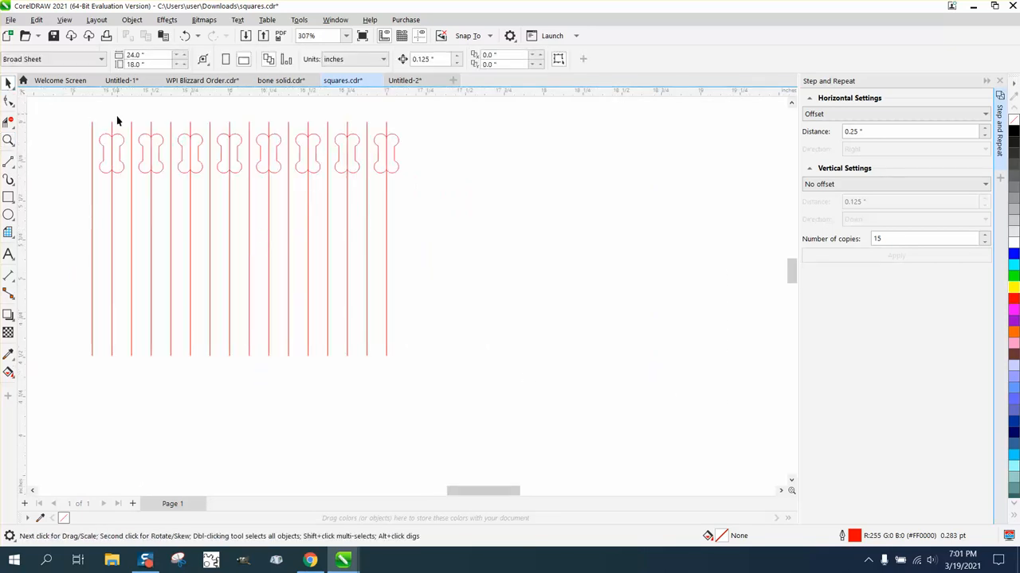
click(112, 151)
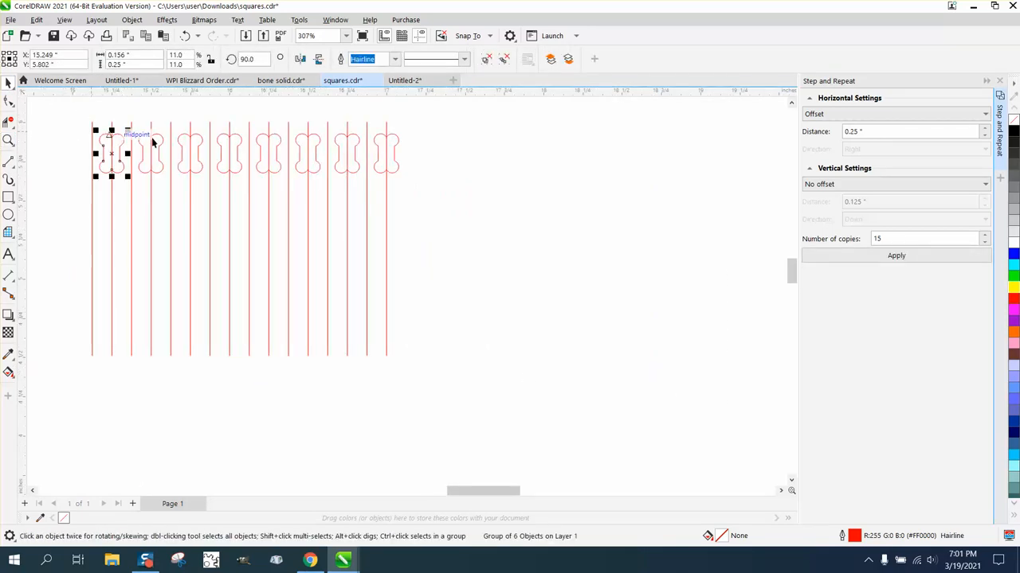
mouse_move(62, 135)
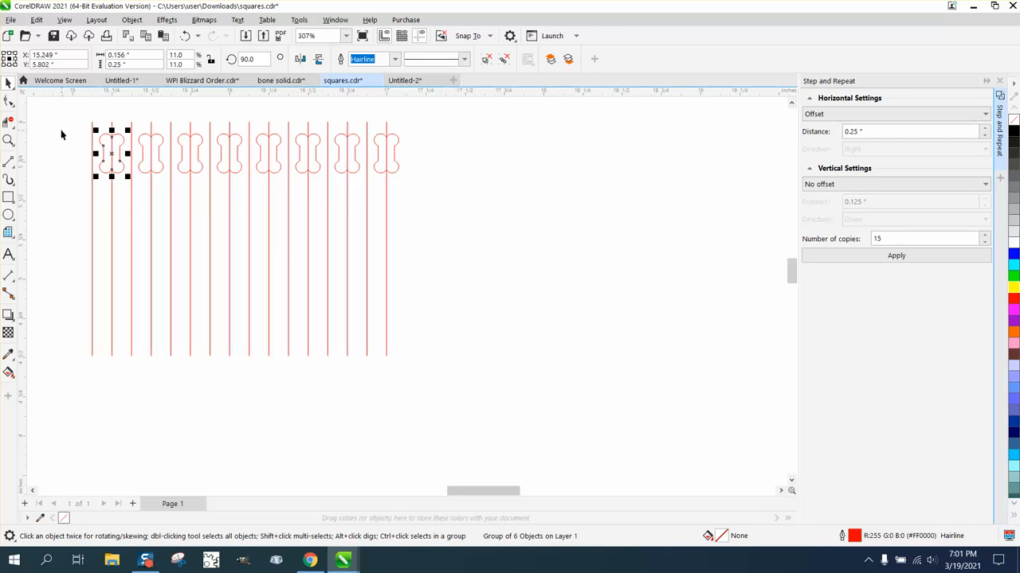
mouse_move(69, 136)
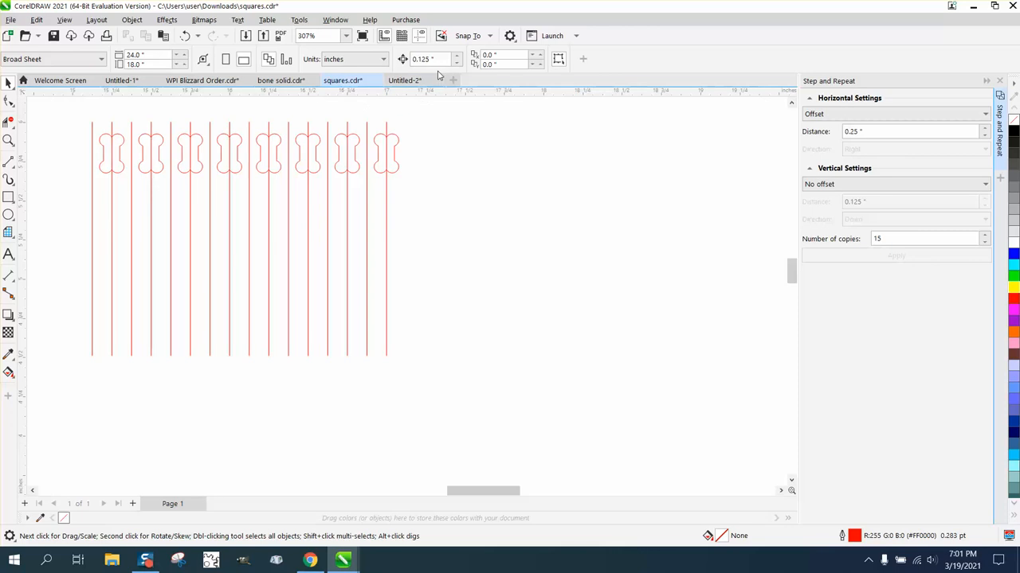
mouse_move(448, 149)
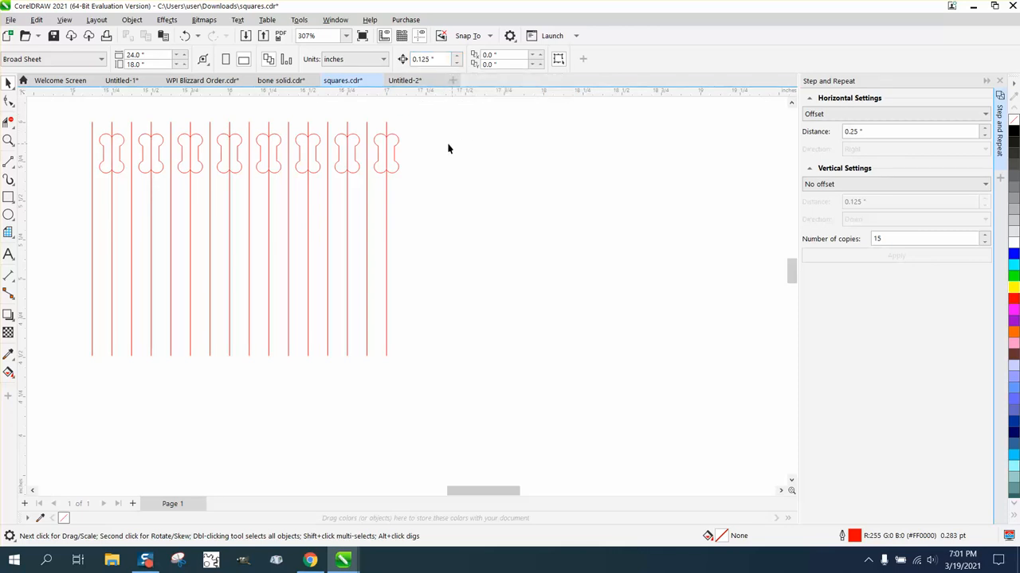
- Step-and-repeat the bone row 3 times downward: no horizontal offset, vertical spacing between objects
drag(448, 149, 371, 189)
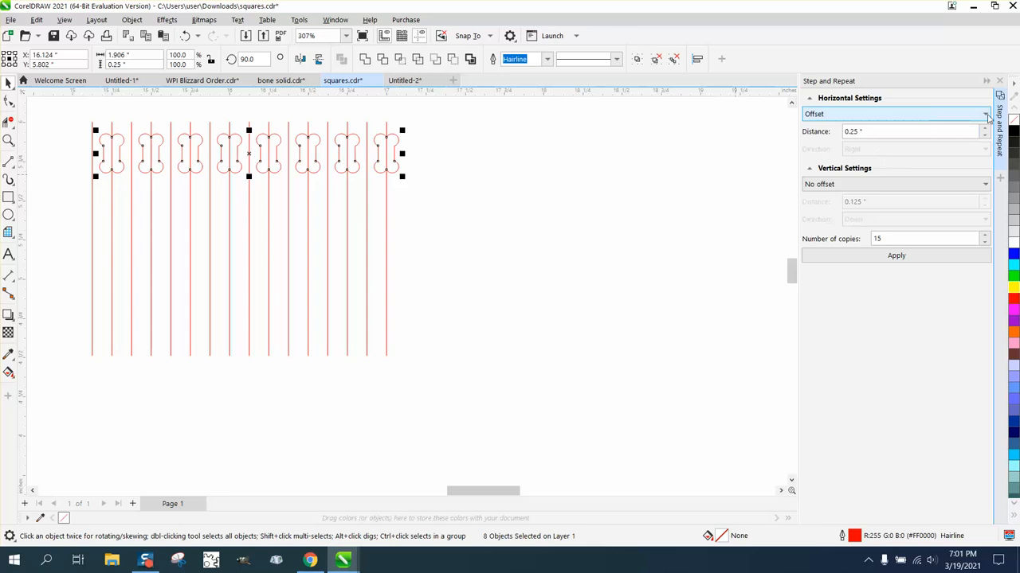
click(895, 114)
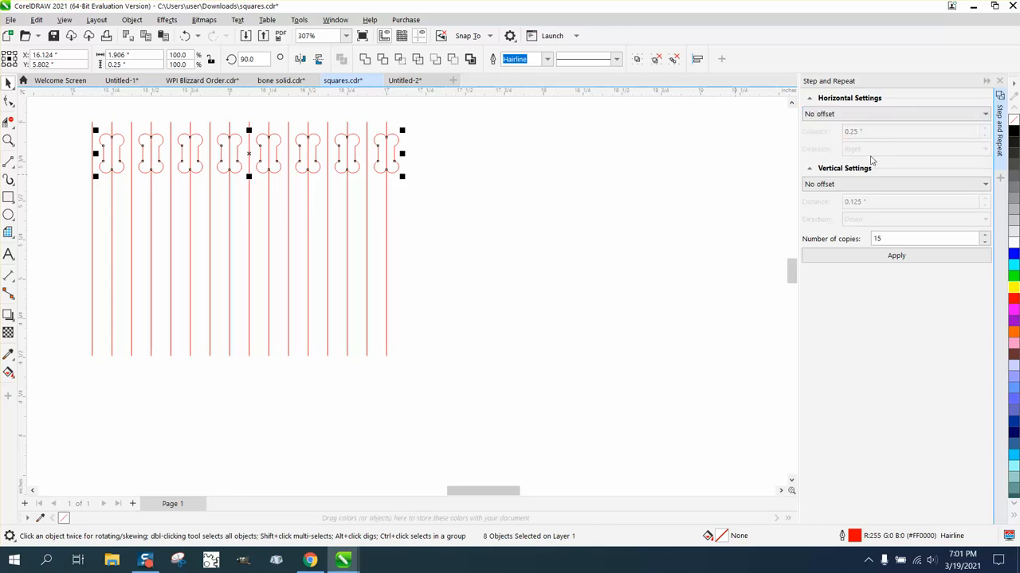
click(985, 184)
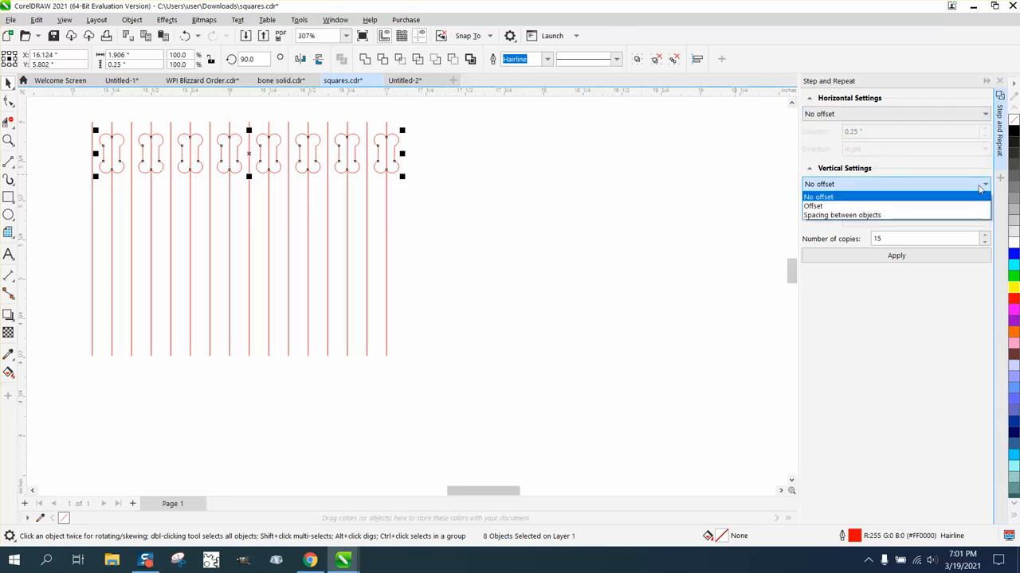
mouse_move(841, 215)
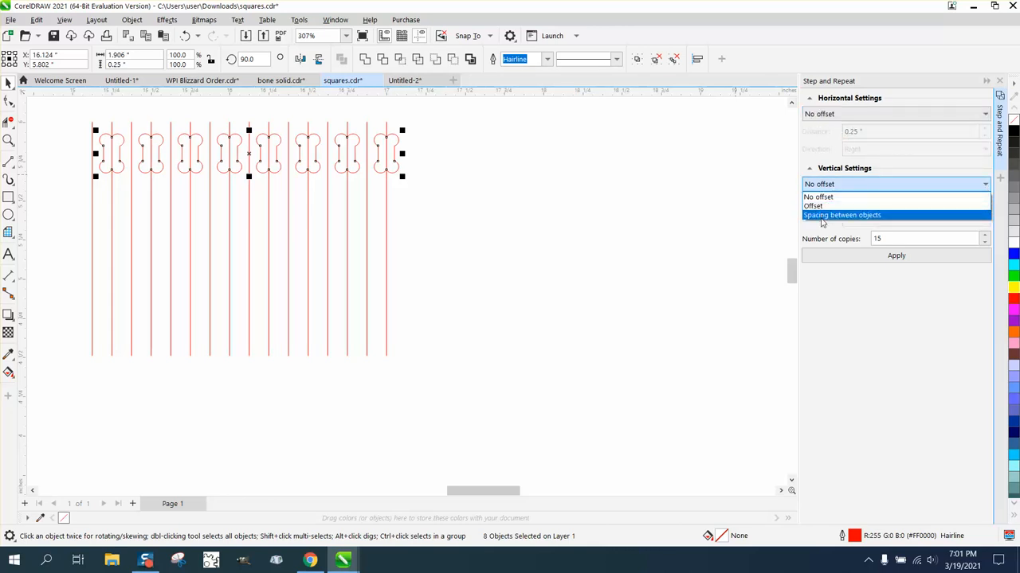
click(842, 214)
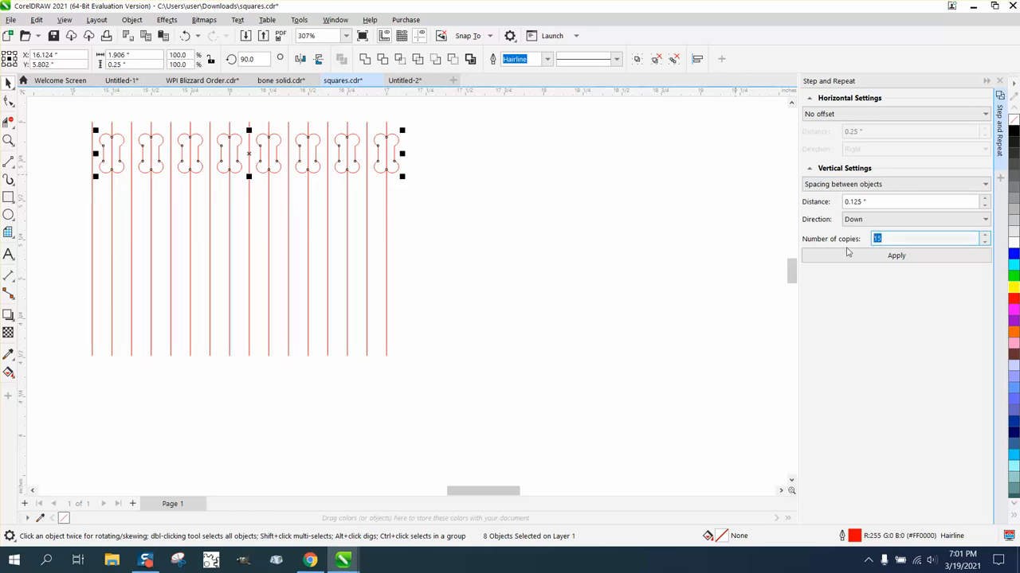
text(3)
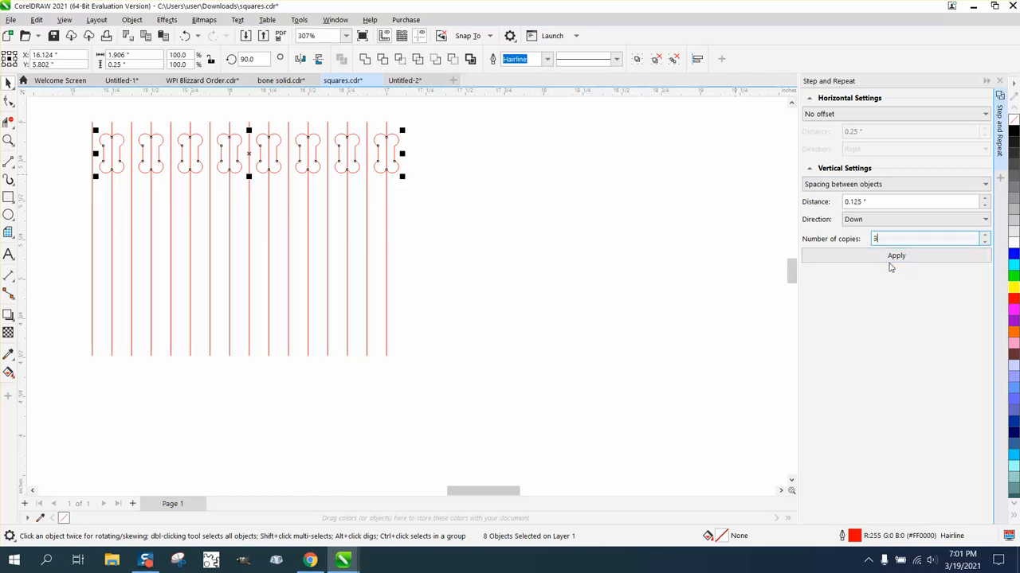
click(895, 254)
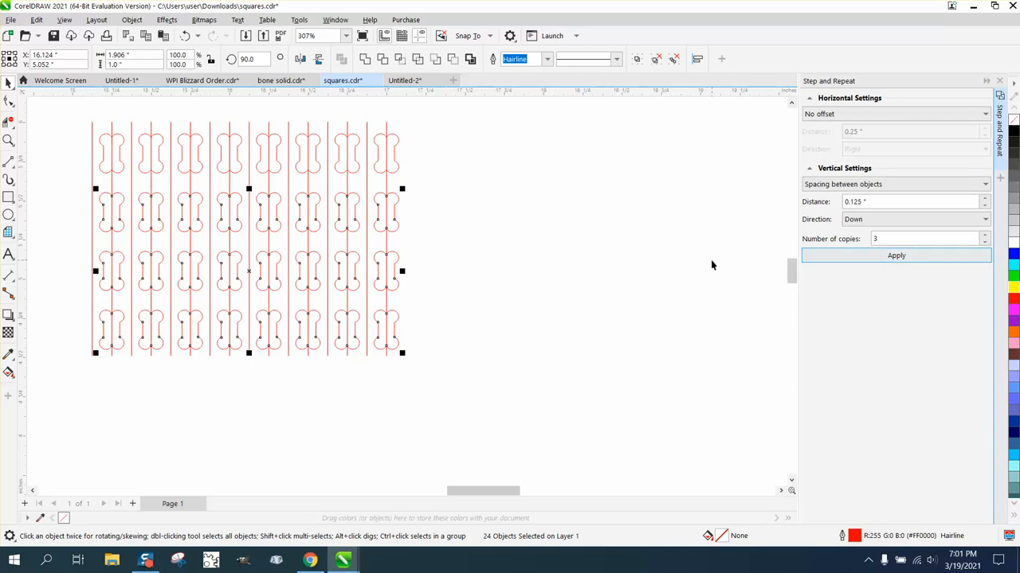
mouse_move(472, 263)
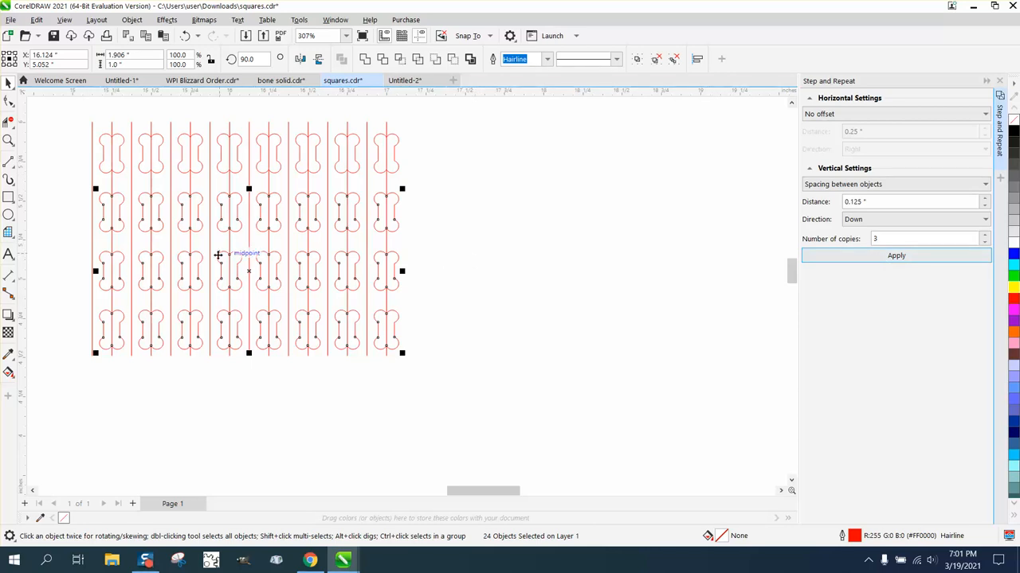
mouse_move(438, 200)
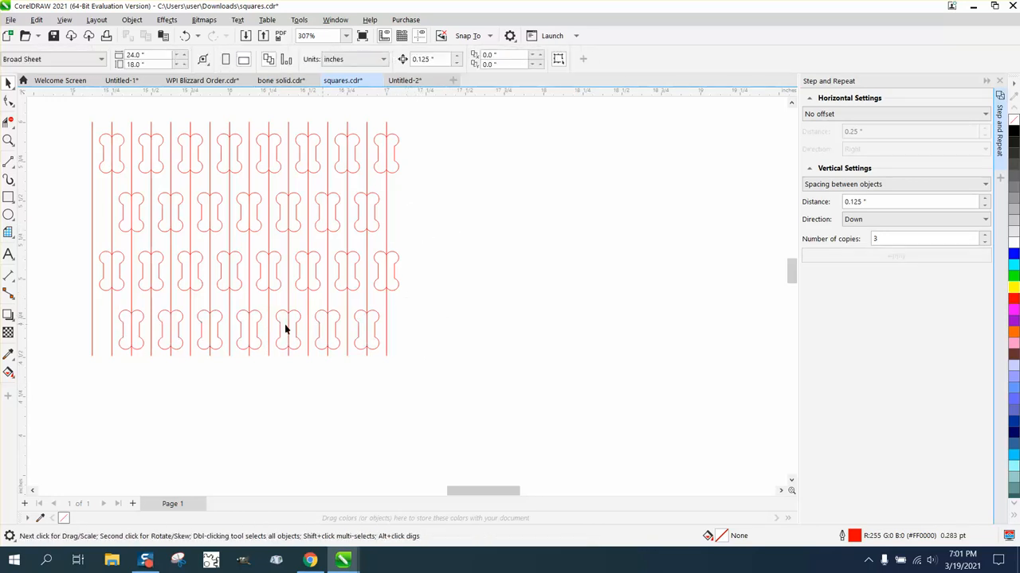
mouse_move(341, 213)
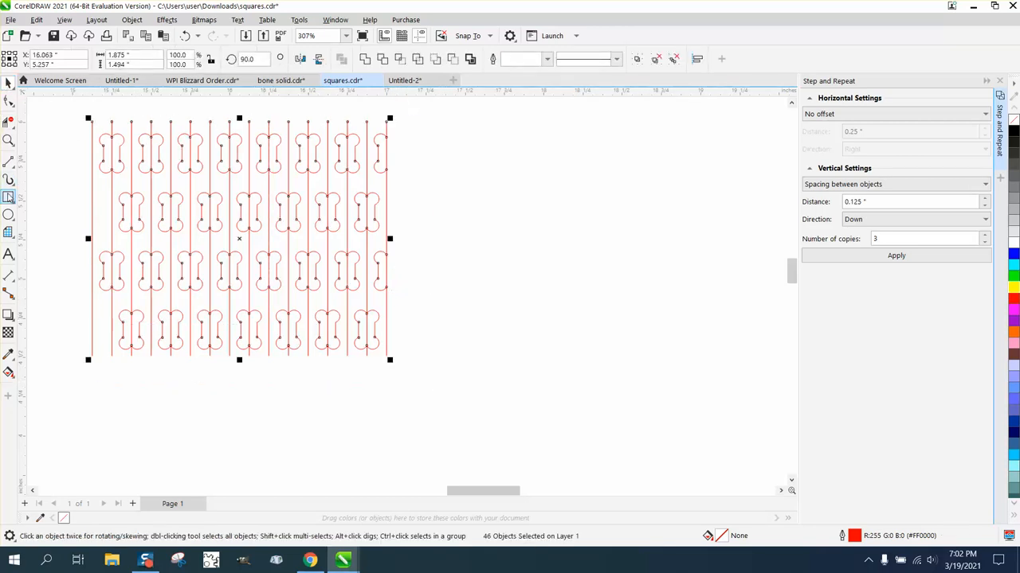
mouse_move(8, 198)
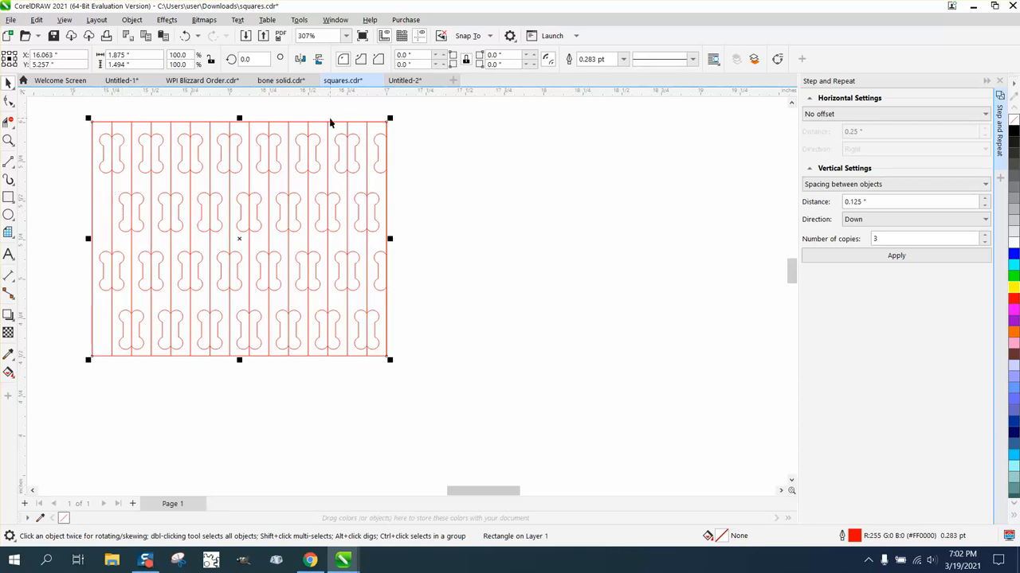
mouse_move(436, 230)
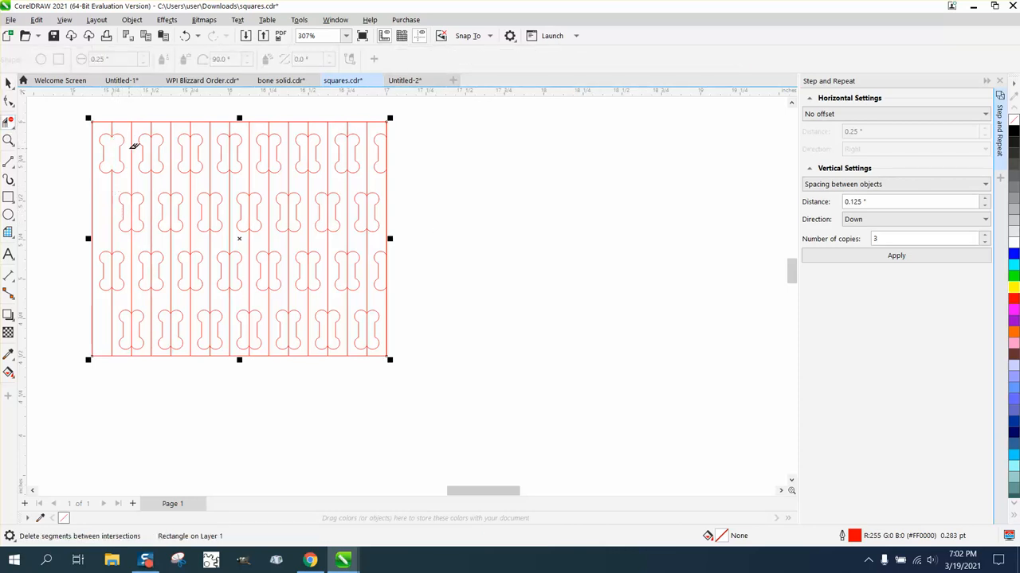
mouse_move(193, 148)
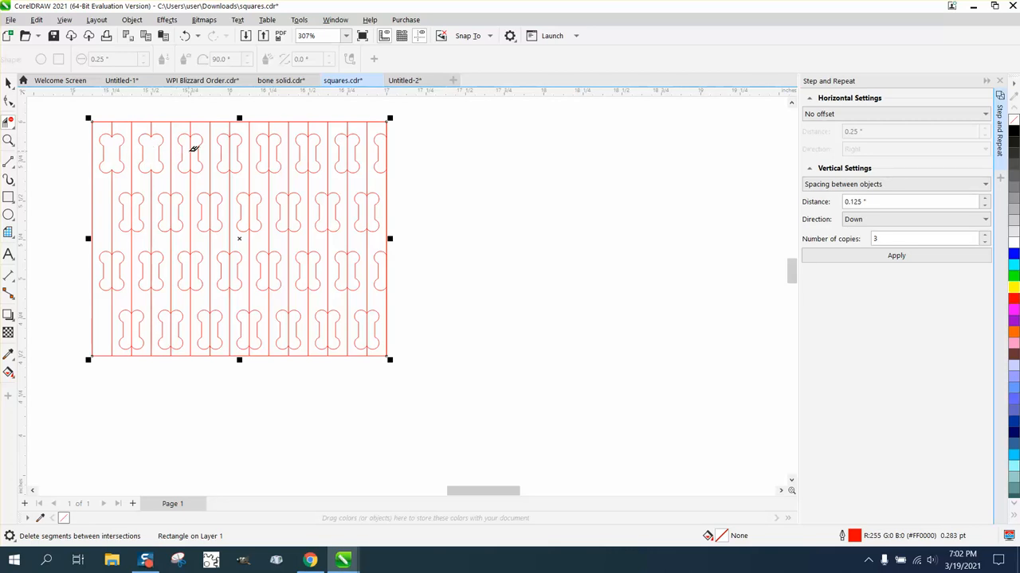
mouse_move(247, 171)
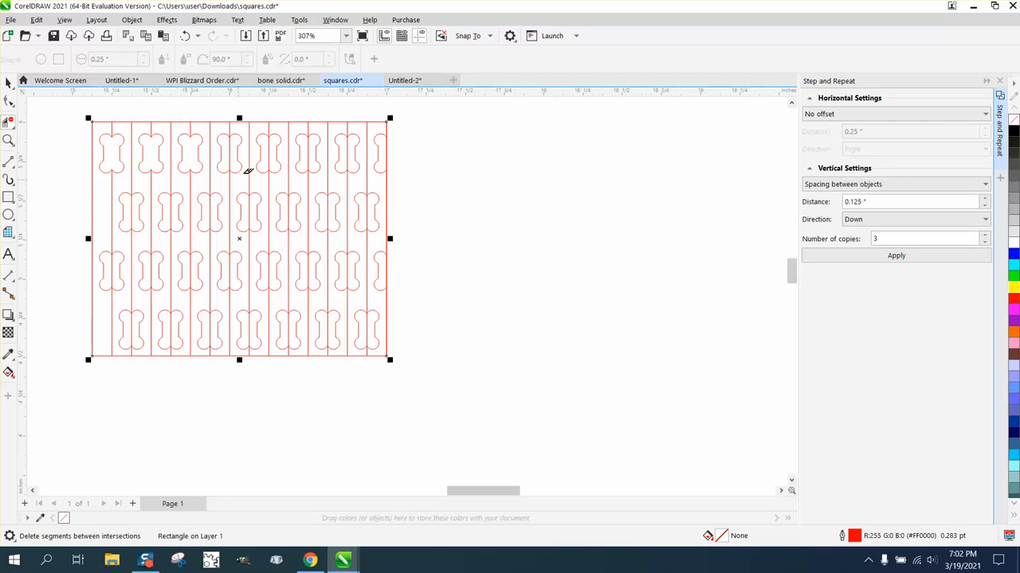
mouse_move(275, 150)
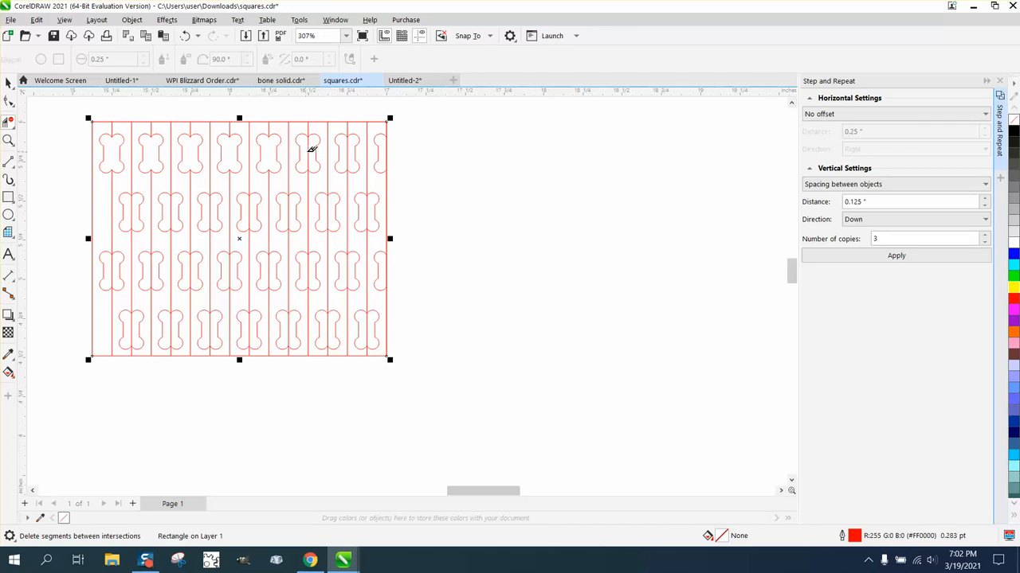
mouse_move(349, 147)
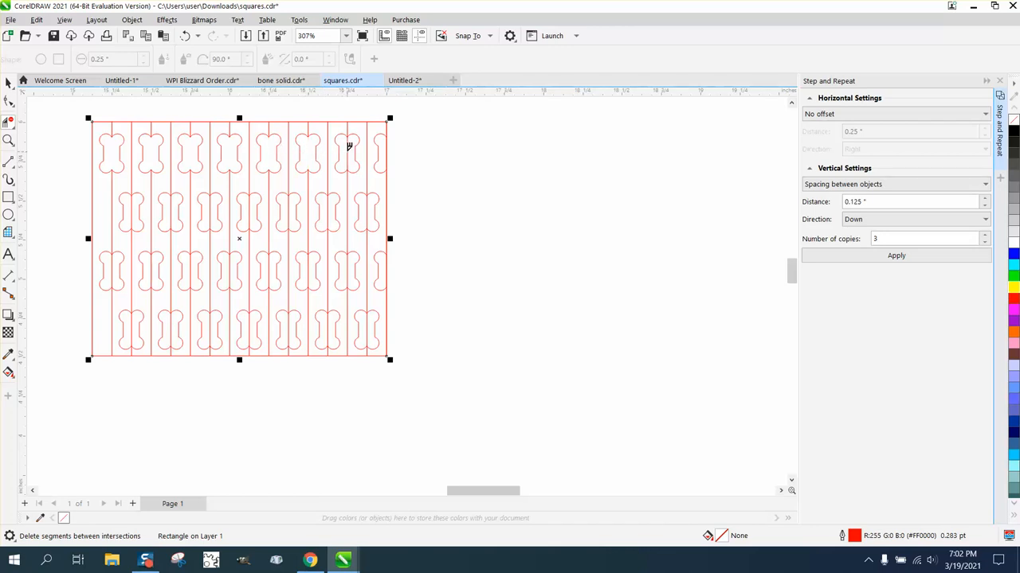
mouse_move(373, 205)
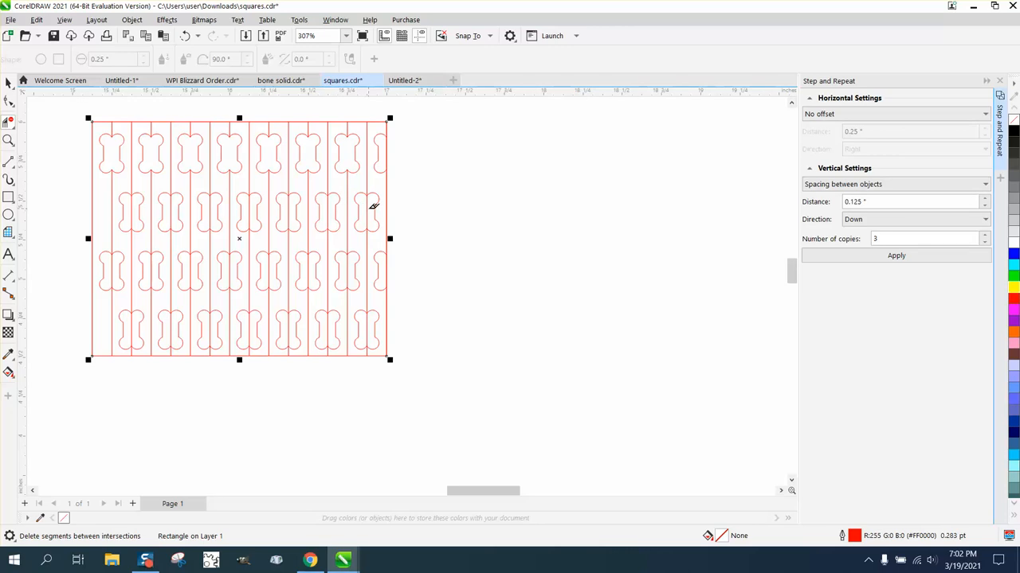
mouse_move(339, 209)
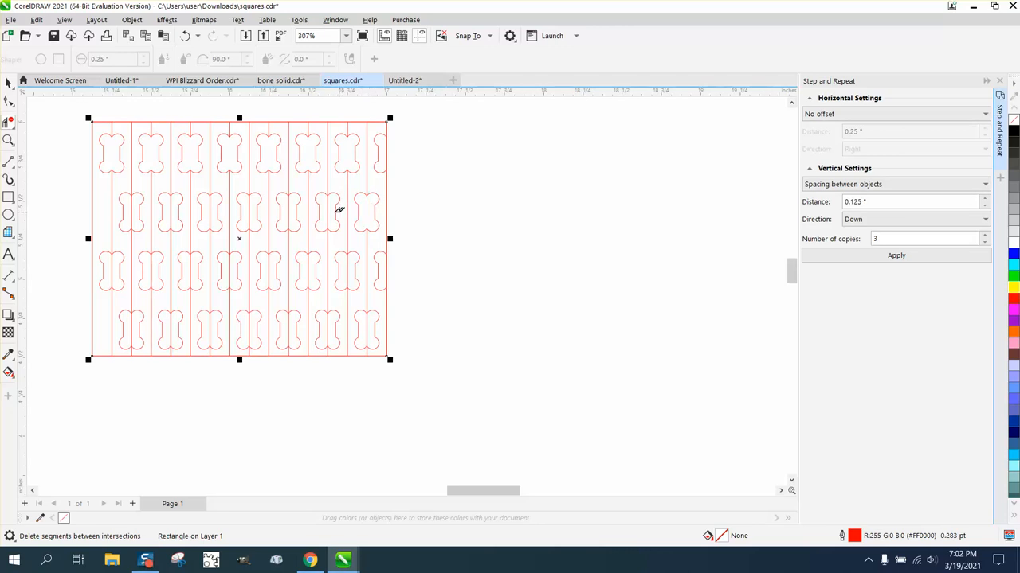
mouse_move(278, 209)
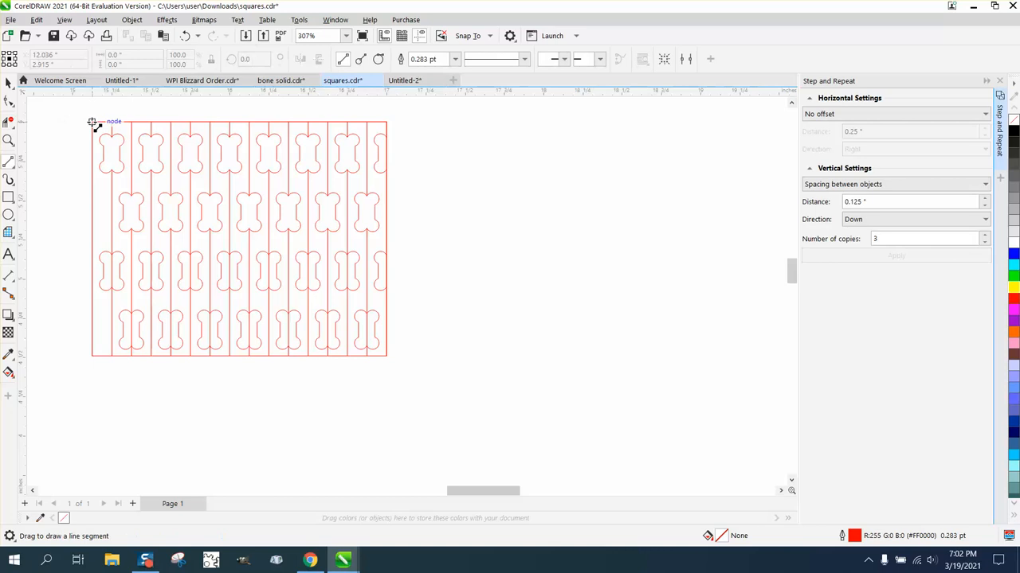
- Draw a 2-point line along the rectangle's top edge and set nudge distance to 0.1"
drag(94, 122, 374, 122)
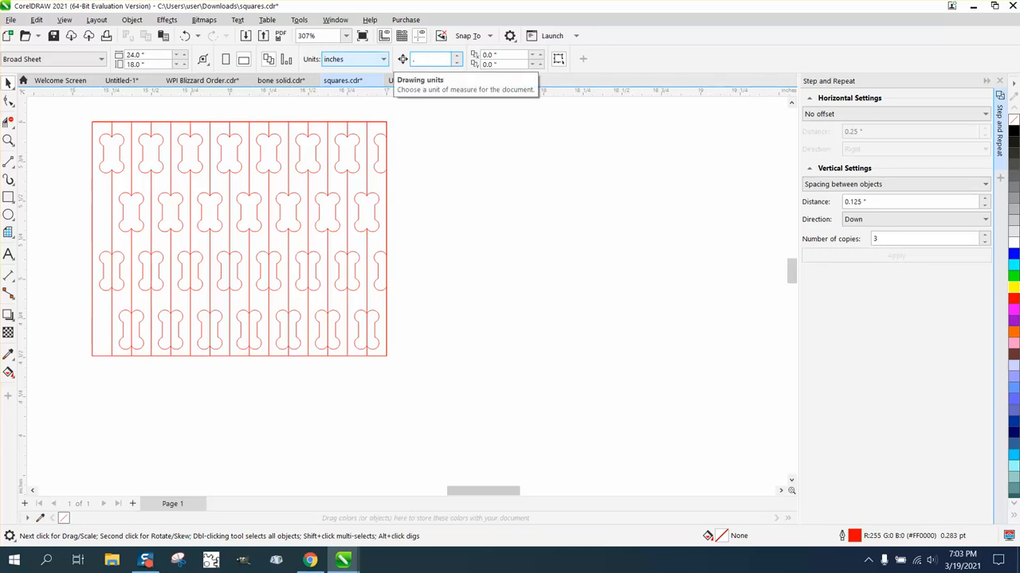
text(.1)
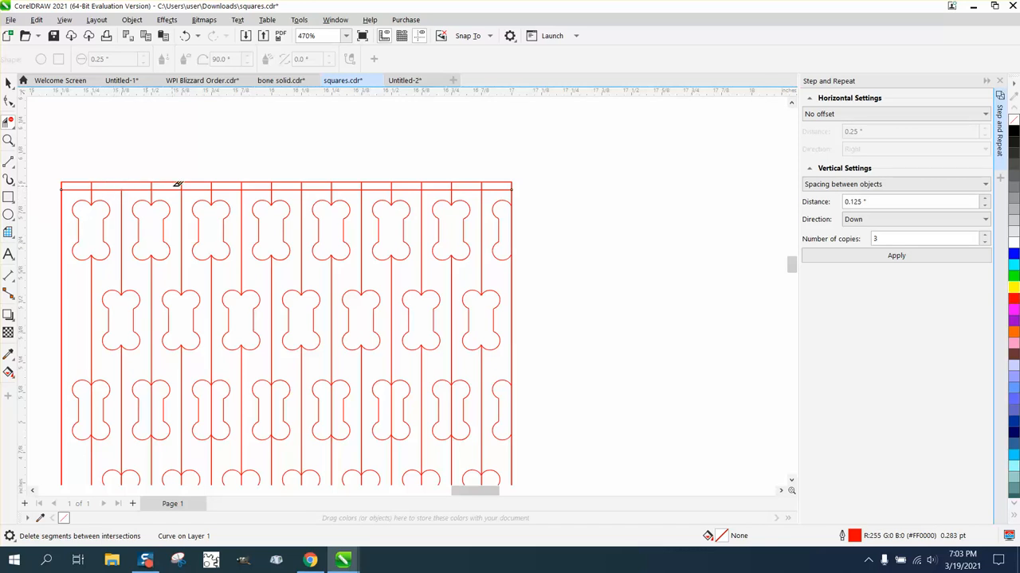
mouse_move(279, 184)
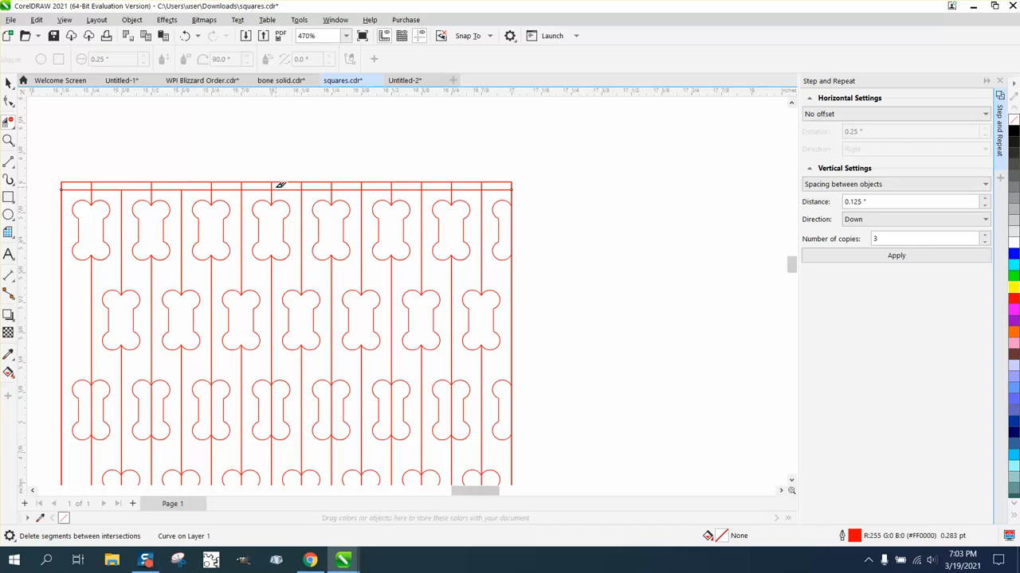
mouse_move(314, 184)
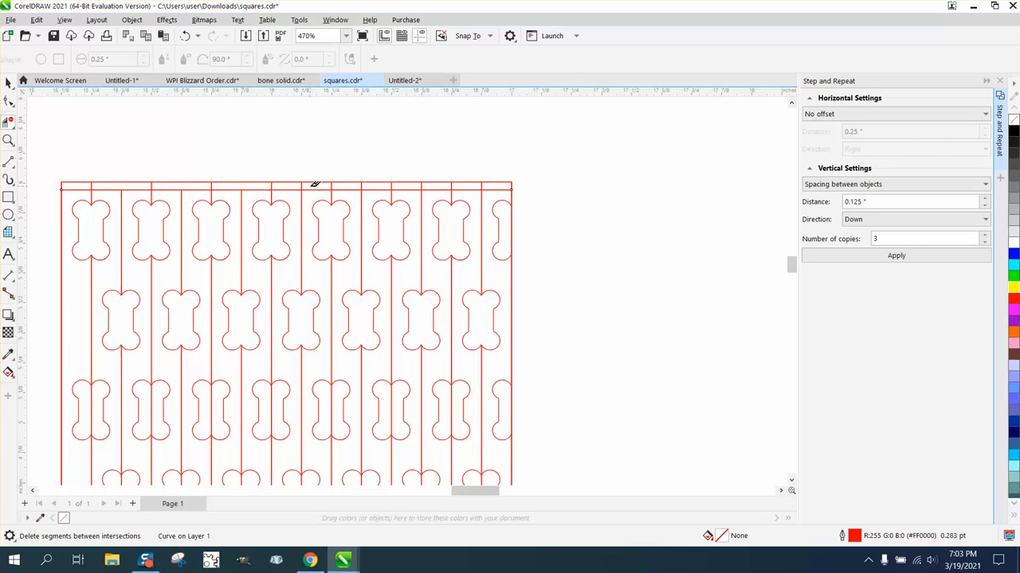
mouse_move(364, 182)
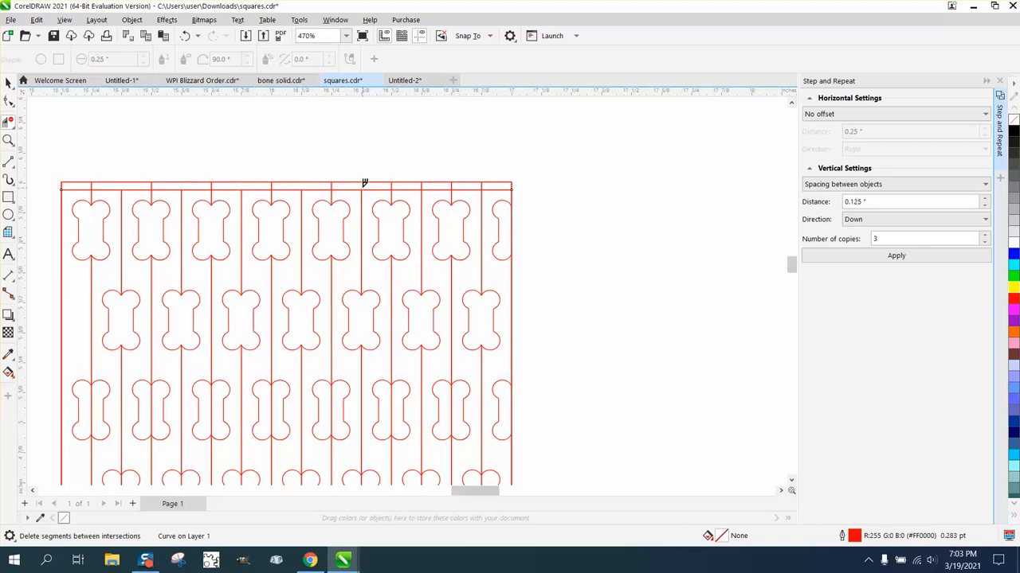
mouse_move(492, 189)
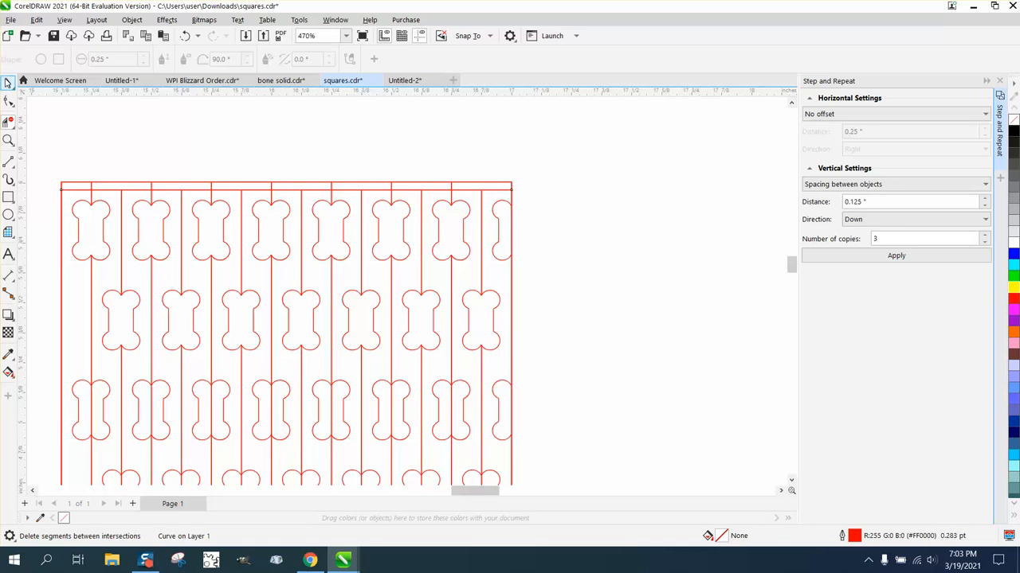
- Delete the excess line segments above the top border with Virtual Segment Delete
click(73, 189)
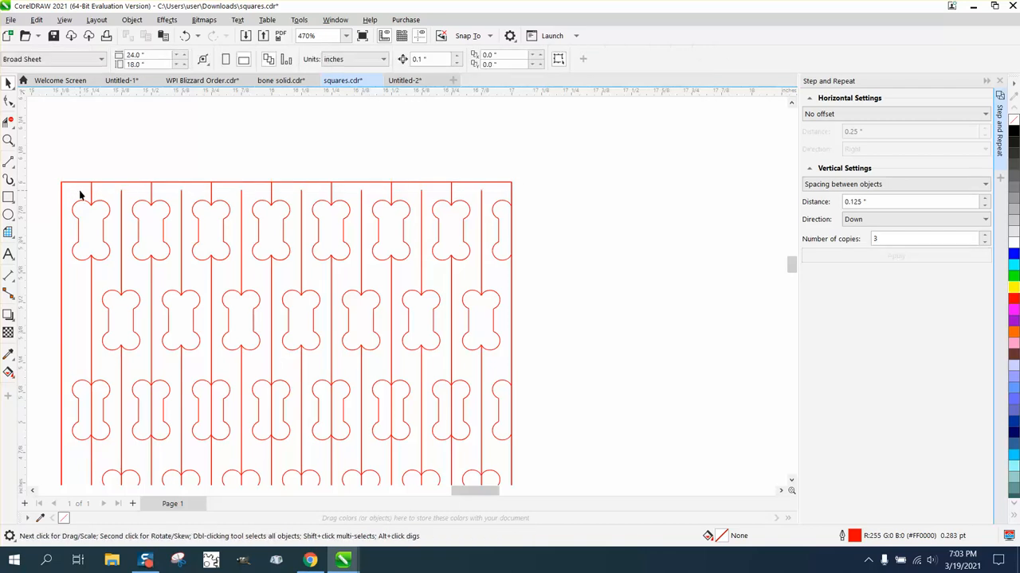
mouse_move(303, 194)
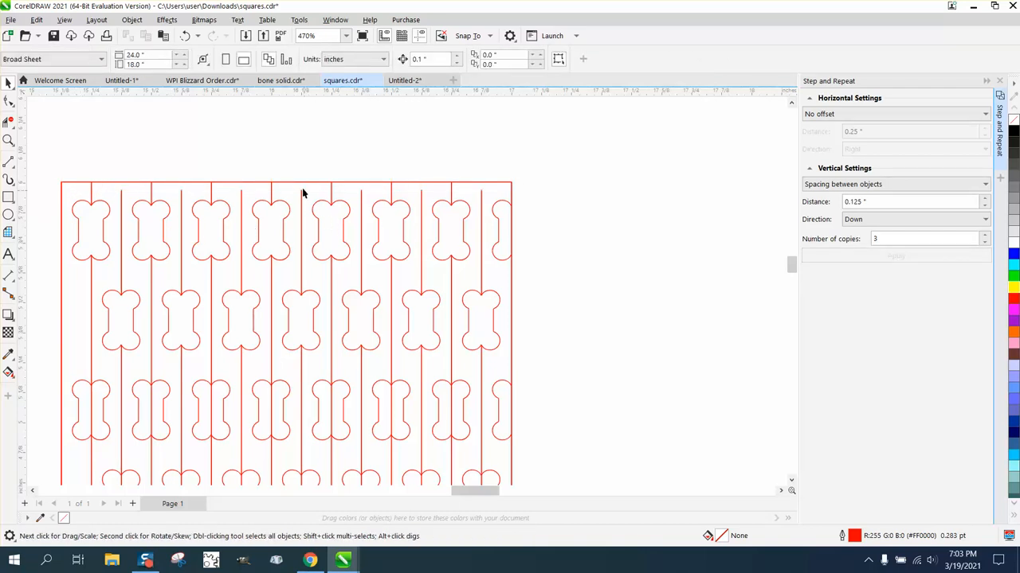
mouse_move(219, 202)
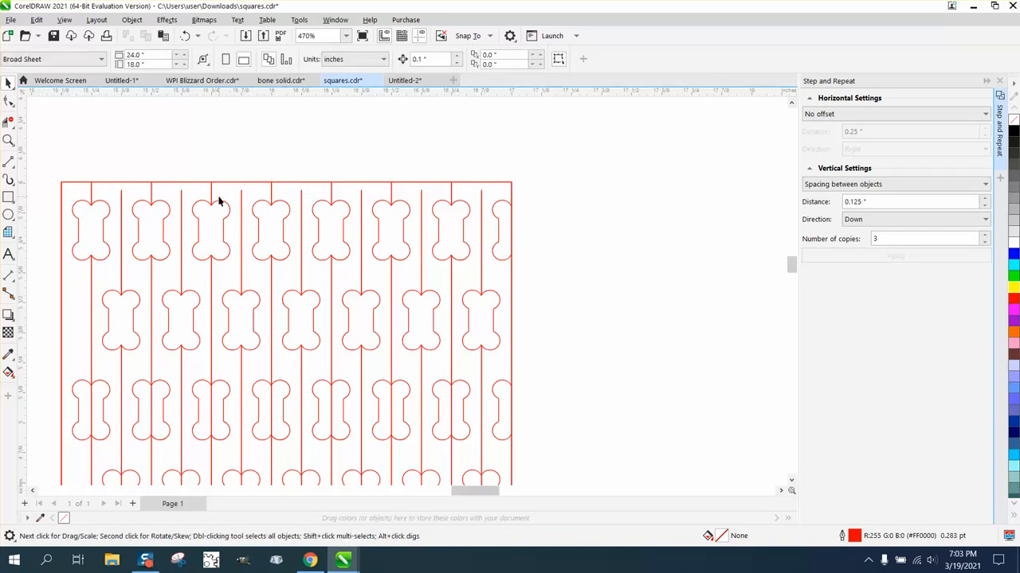
mouse_move(261, 191)
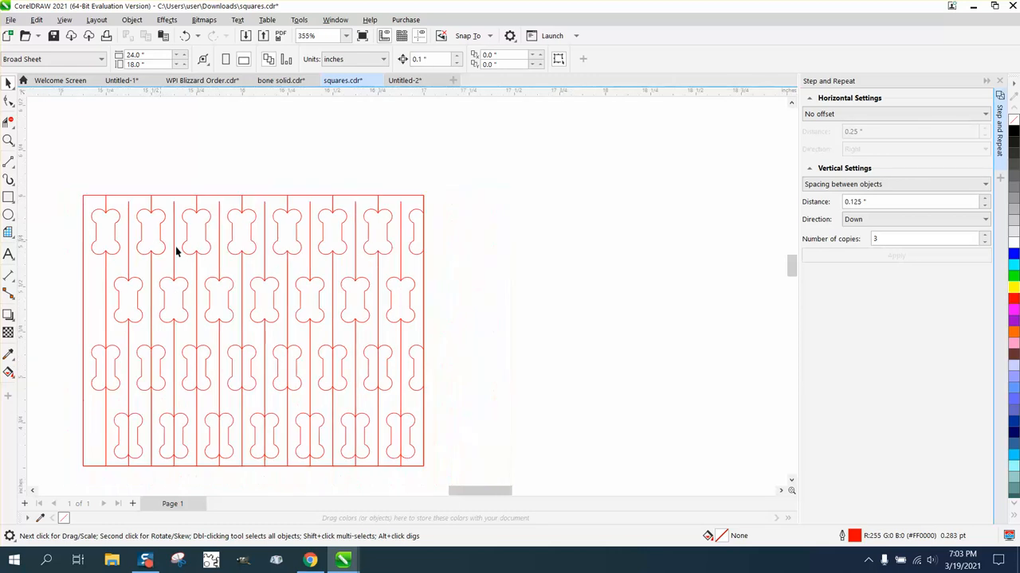
mouse_move(116, 329)
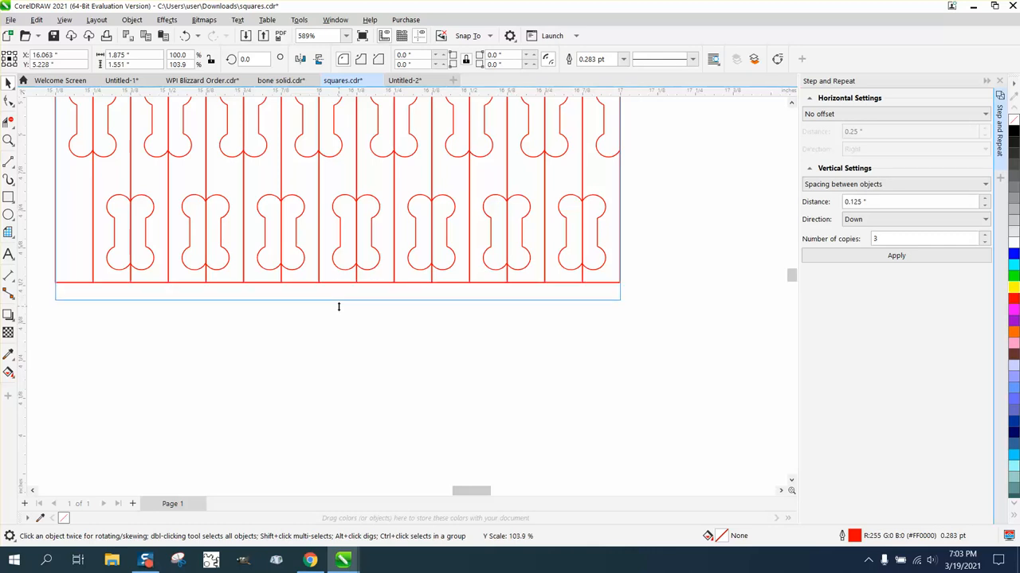
- Stretch the border rectangle's bottom edge below the vertical line ends with its bottom handle
click(83, 230)
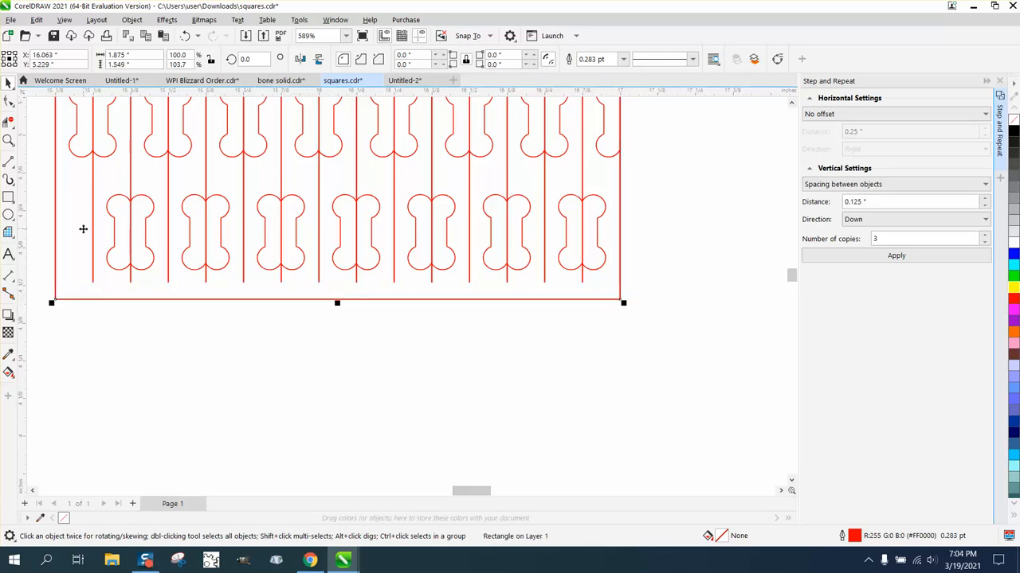
mouse_move(94, 286)
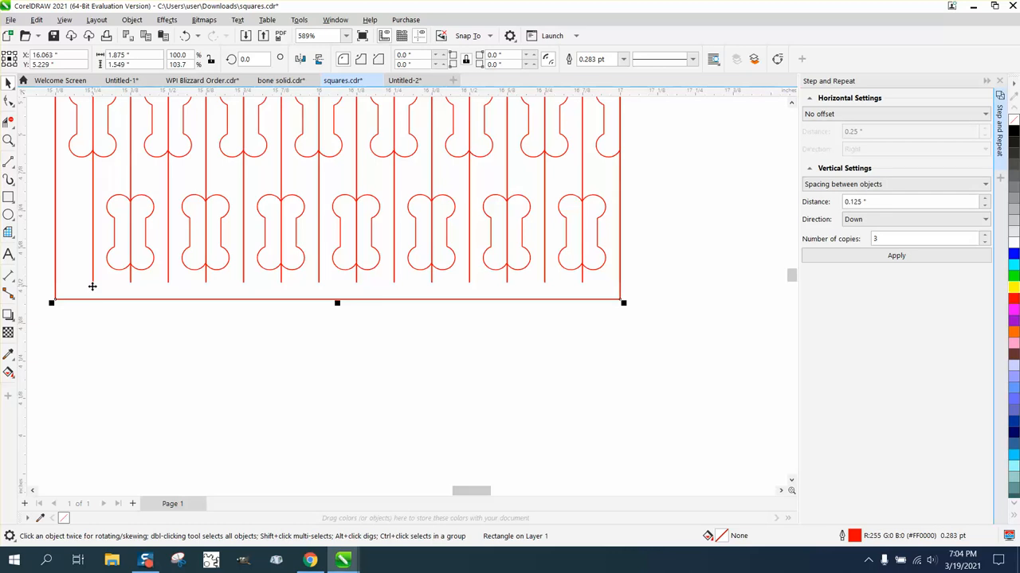
mouse_move(98, 265)
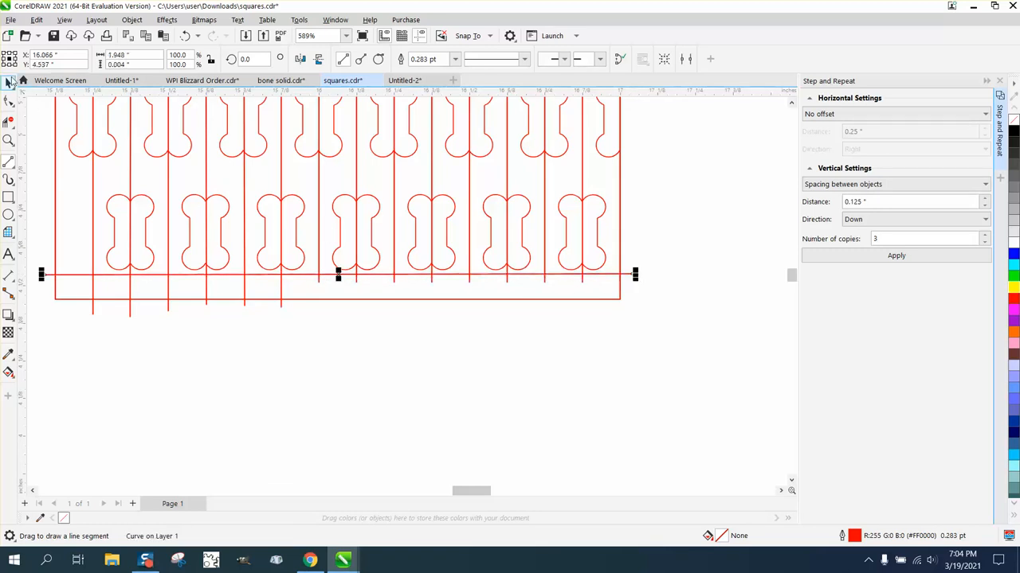
- Draw a 2-point horizontal line across the bottom of the hinge pattern
click(339, 275)
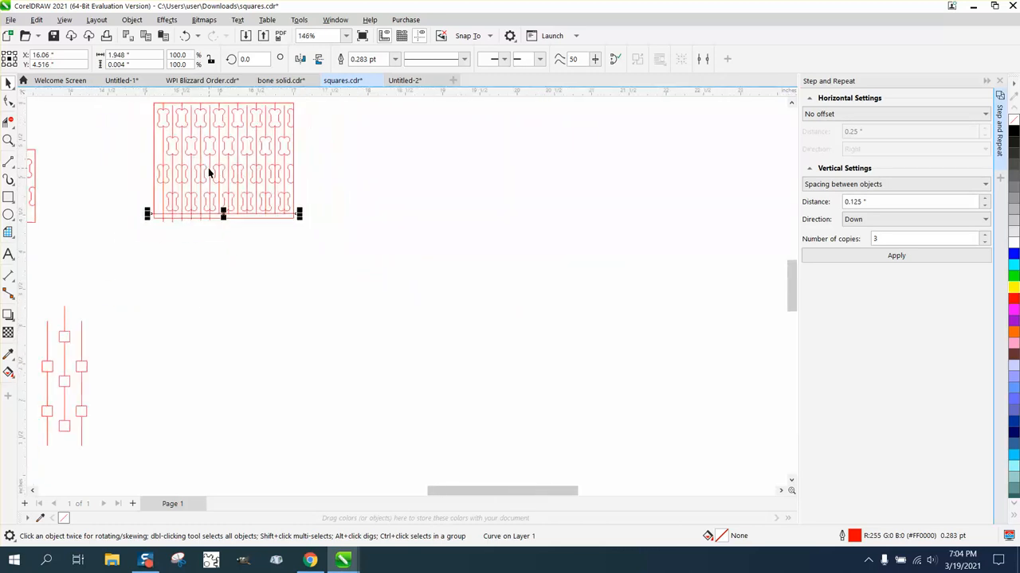
mouse_move(178, 225)
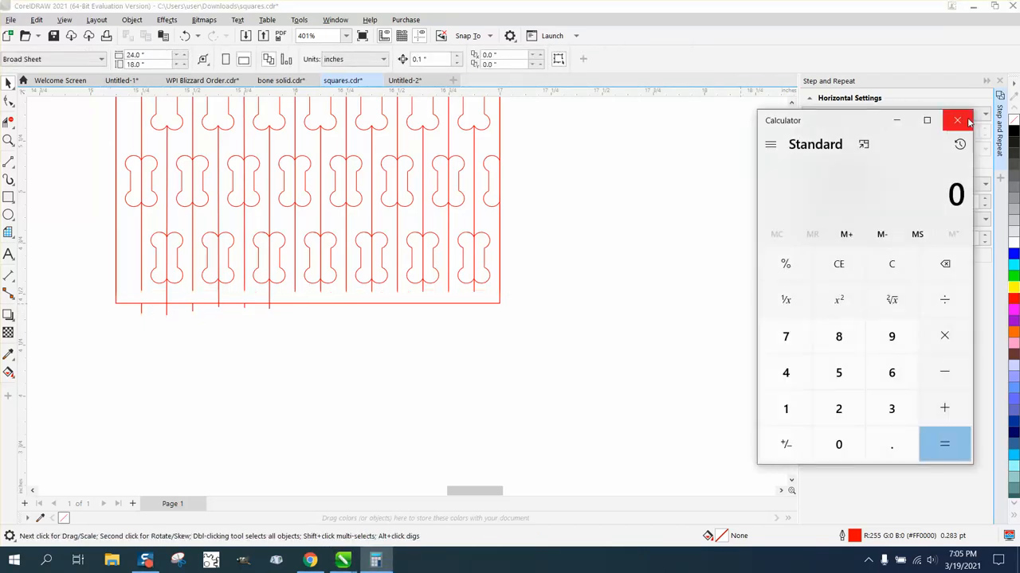
- Close the calculator and marquee-delete the line stubs below the bottom border
click(956, 121)
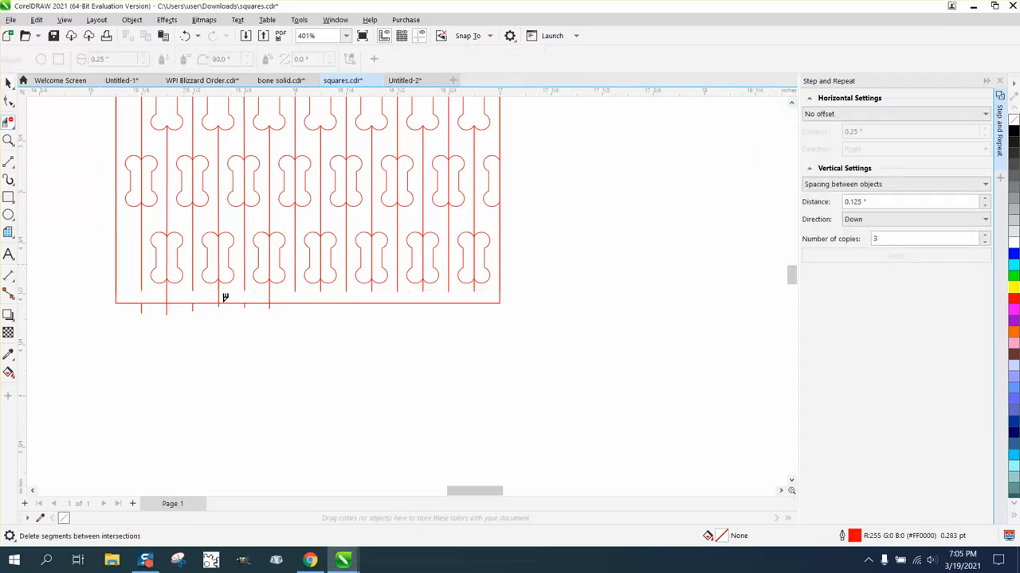
drag(225, 297, 290, 311)
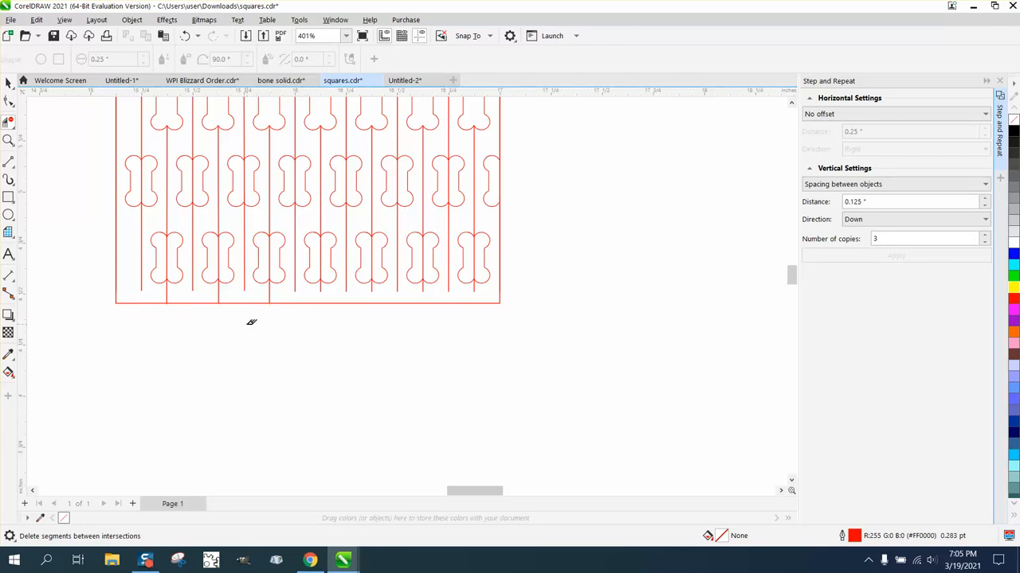
mouse_move(211, 252)
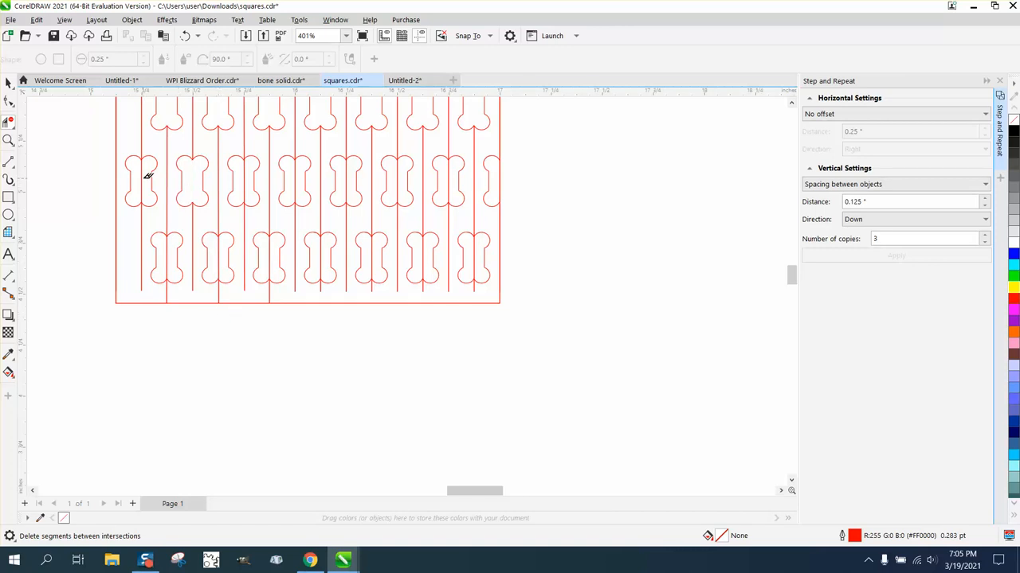
mouse_move(254, 179)
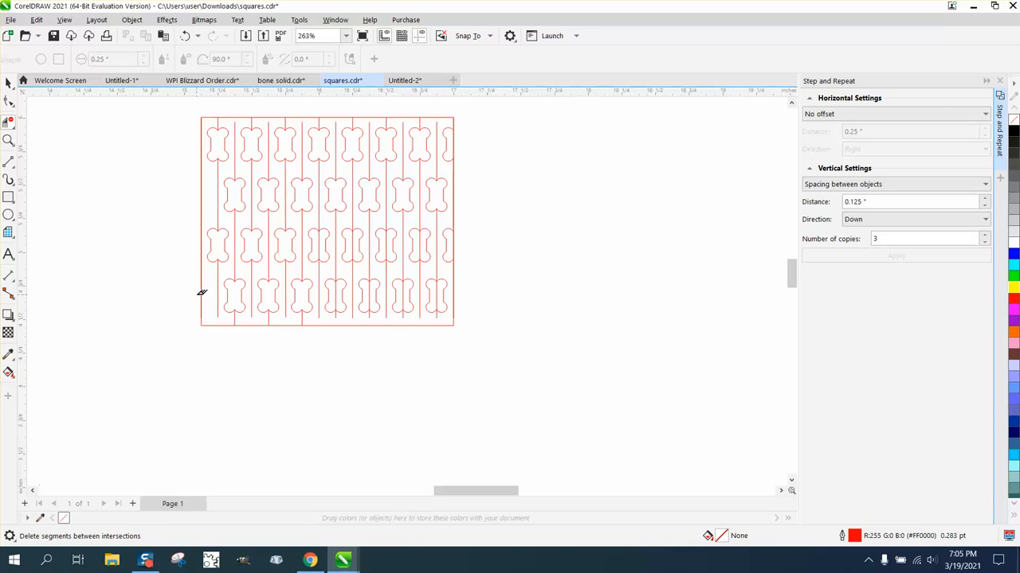
mouse_move(23, 373)
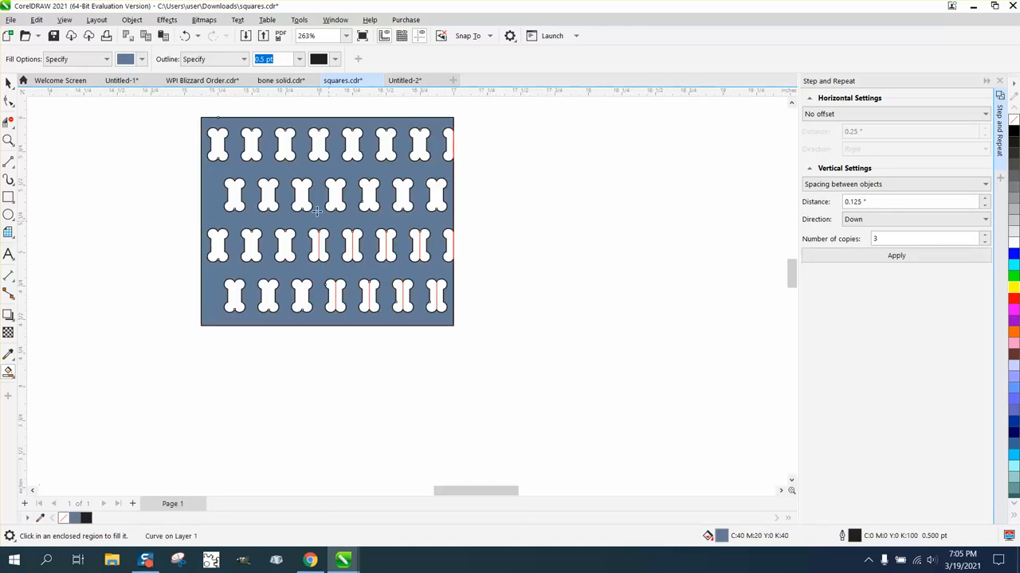
click(895, 255)
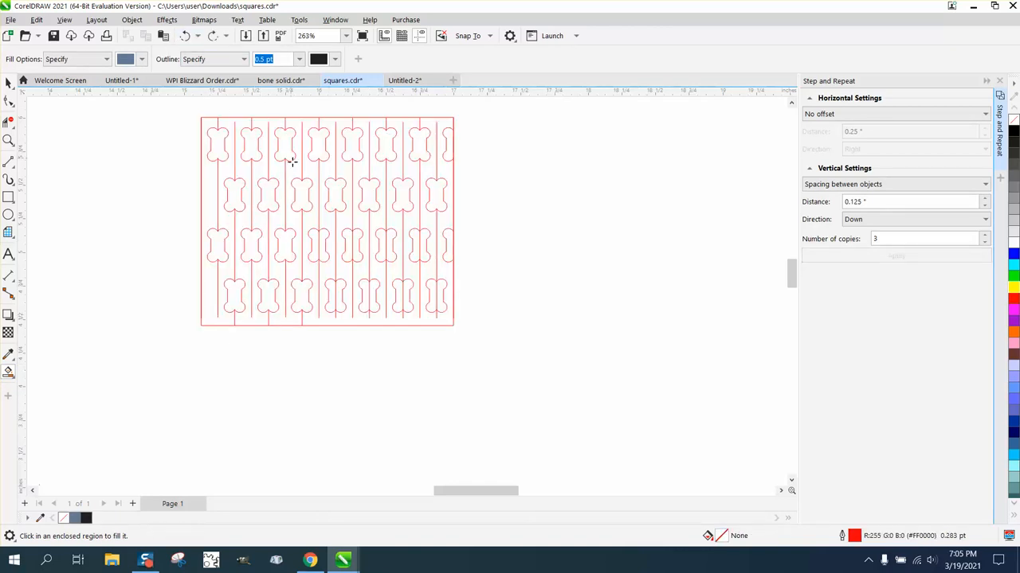
mouse_move(456, 161)
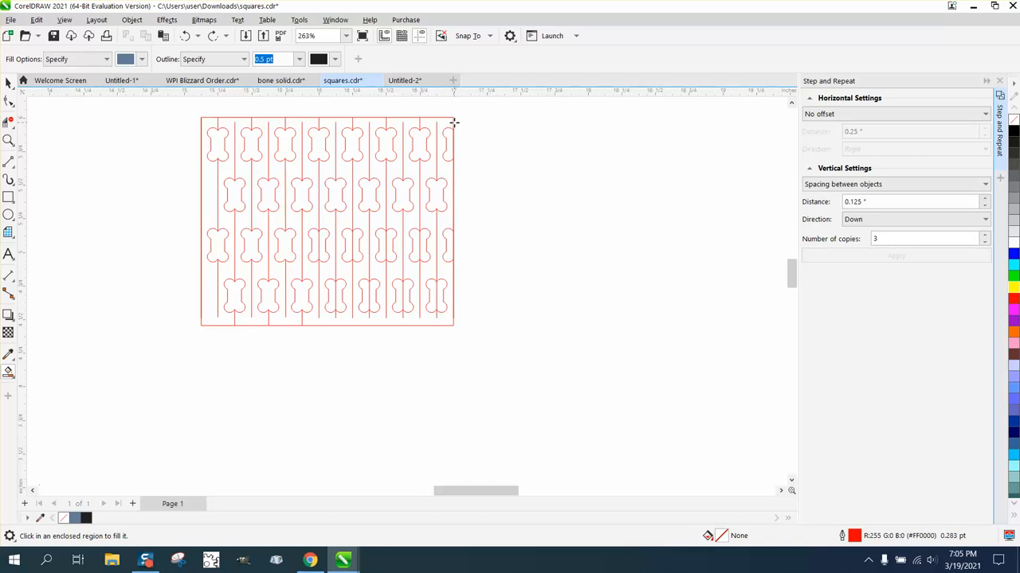
mouse_move(458, 325)
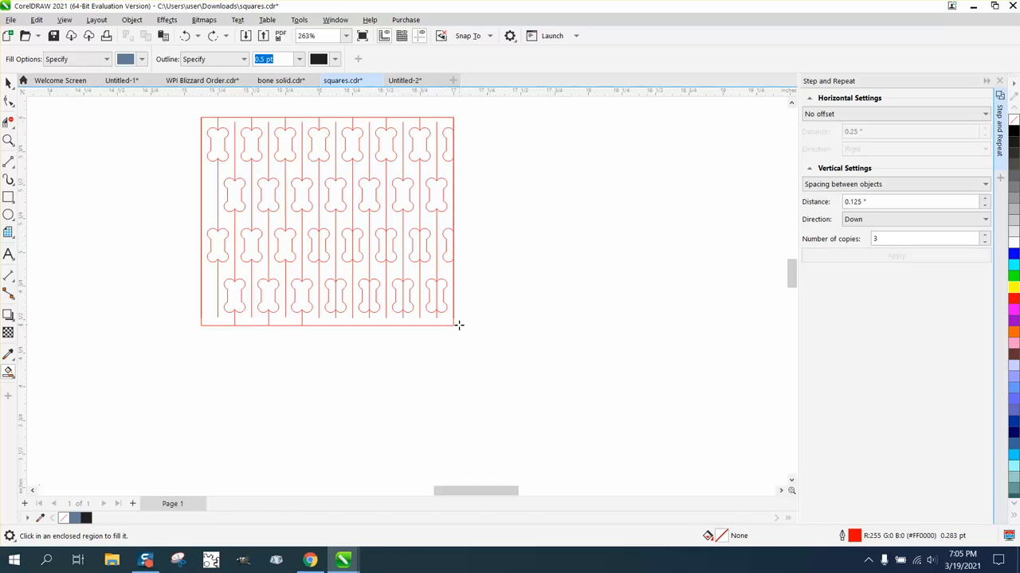
mouse_move(260, 148)
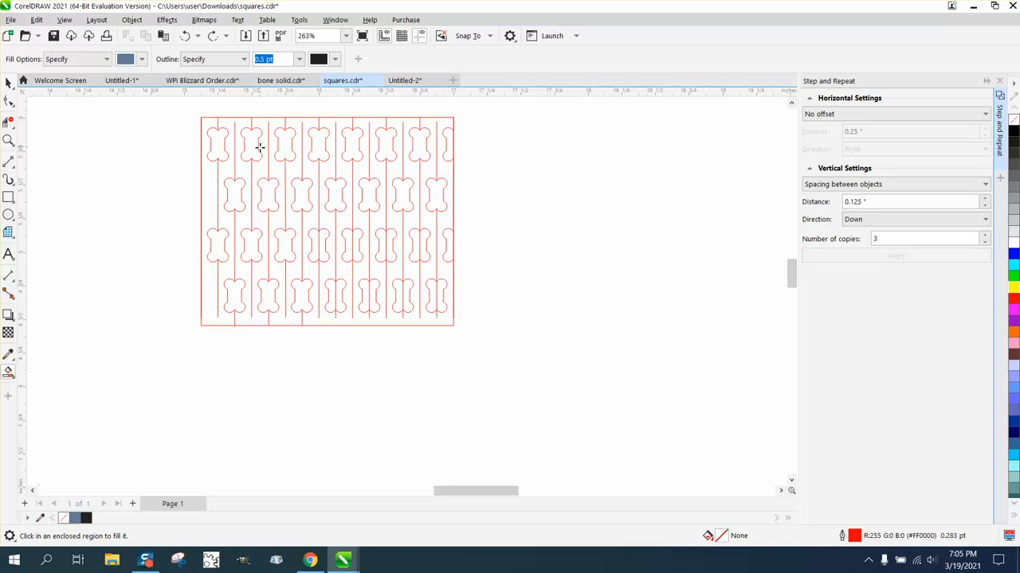
mouse_move(174, 99)
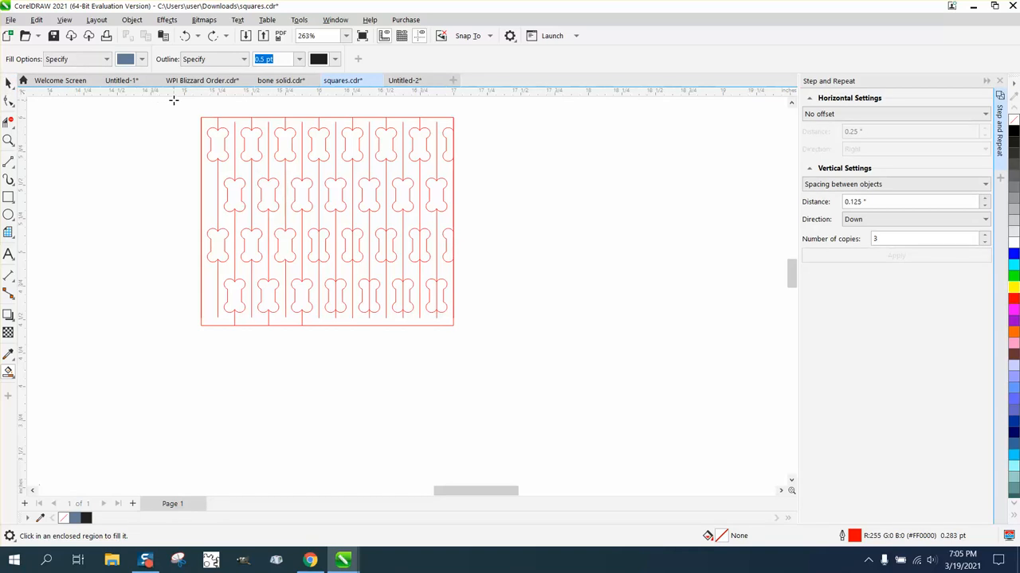
click(10, 141)
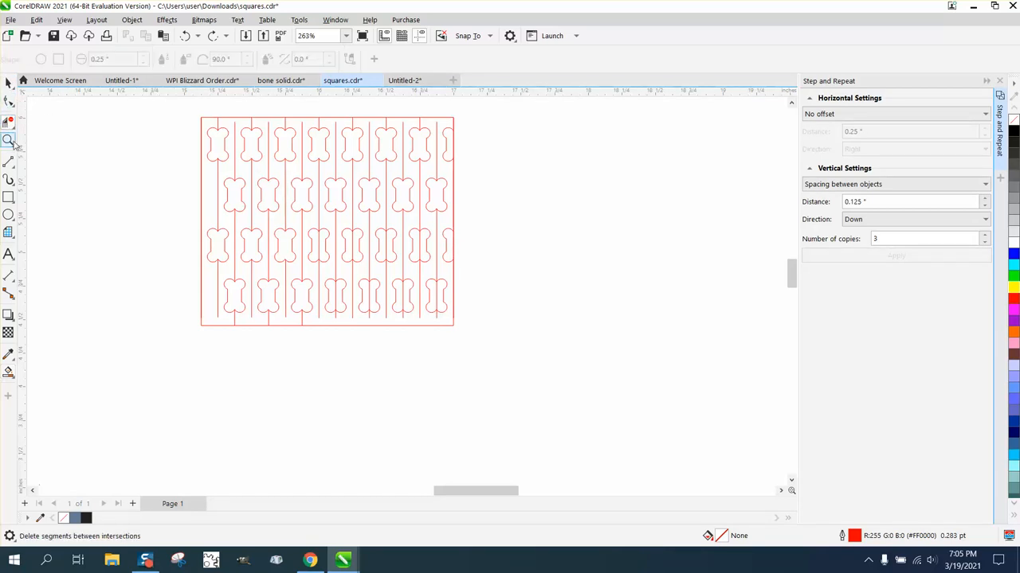